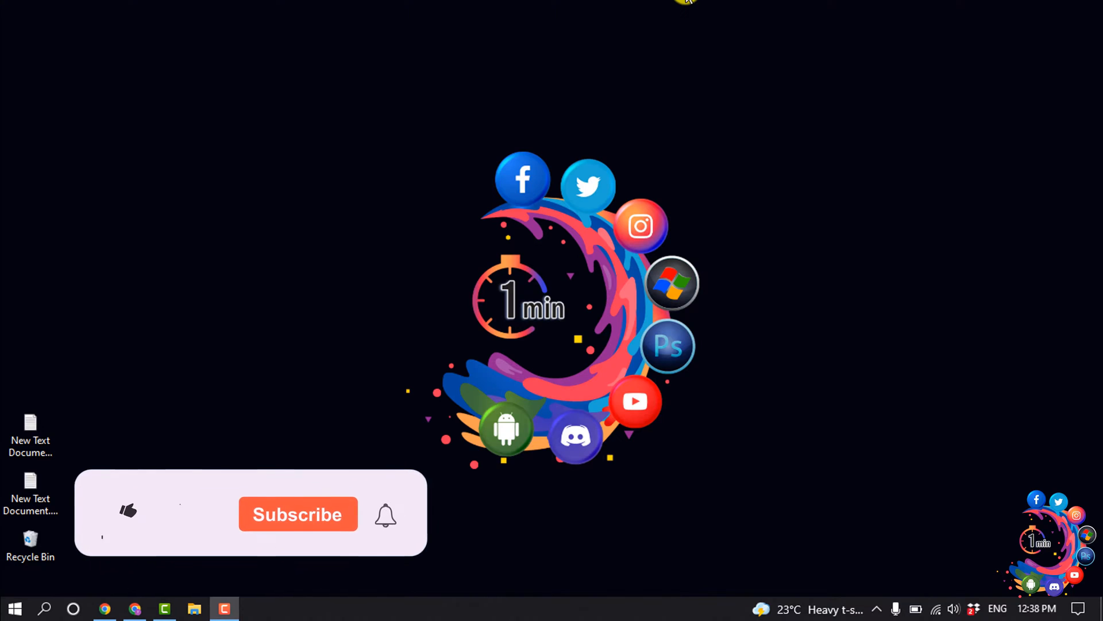
# - Bring the Chrome window with the Summercollection24 Shopify admin home to the front
pyautogui.click(129, 510)
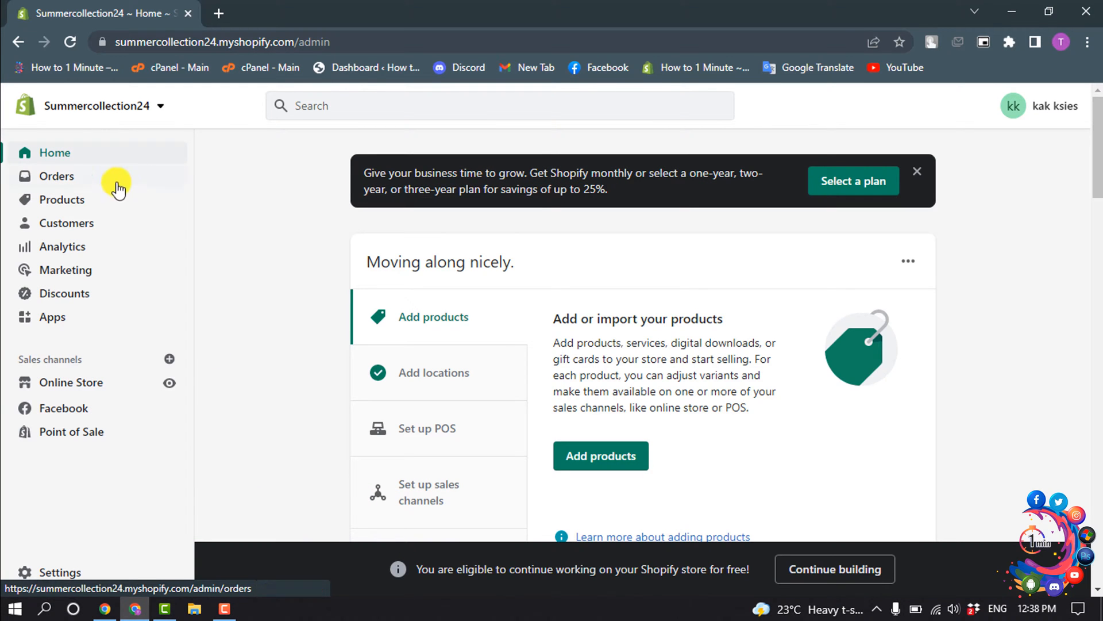
# - Go to Products and start a new blank Add product form
pyautogui.click(62, 199)
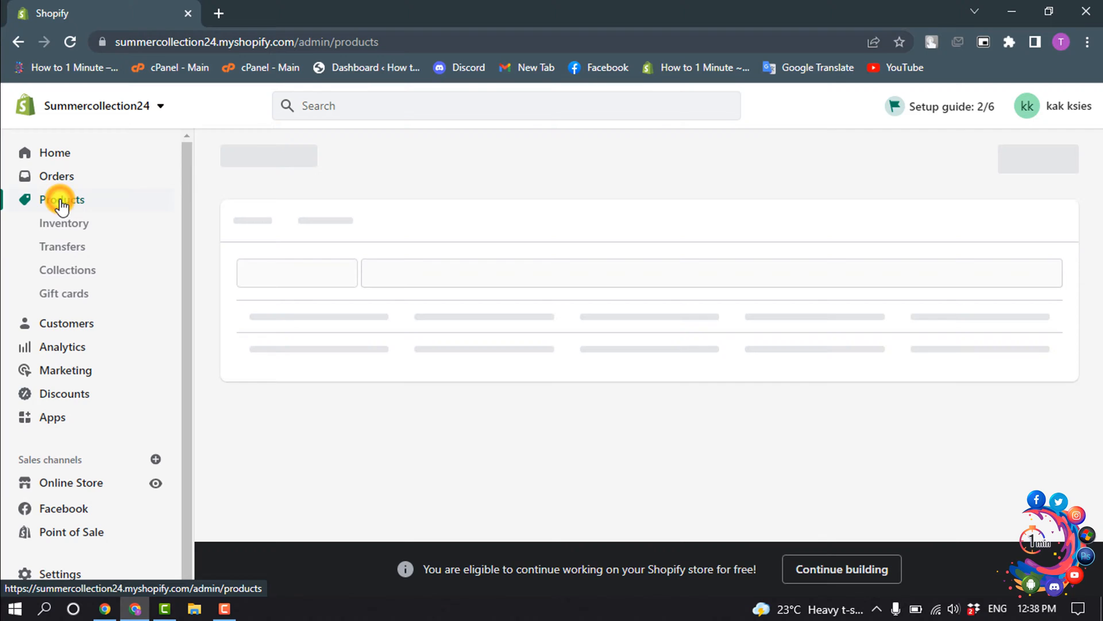
pyautogui.click(61, 199)
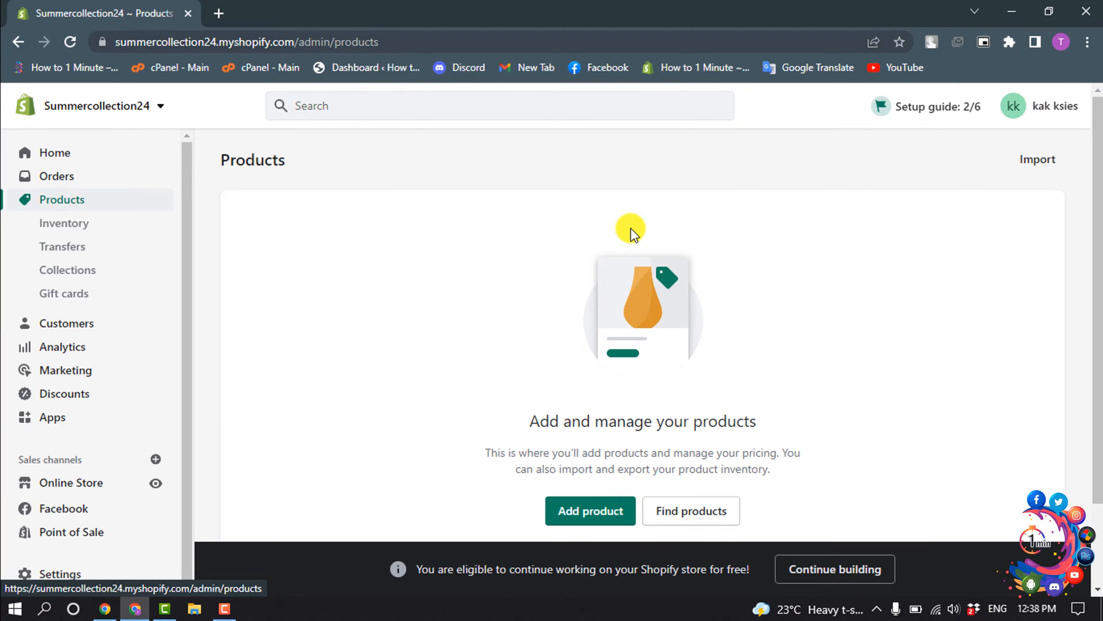
pyautogui.click(590, 510)
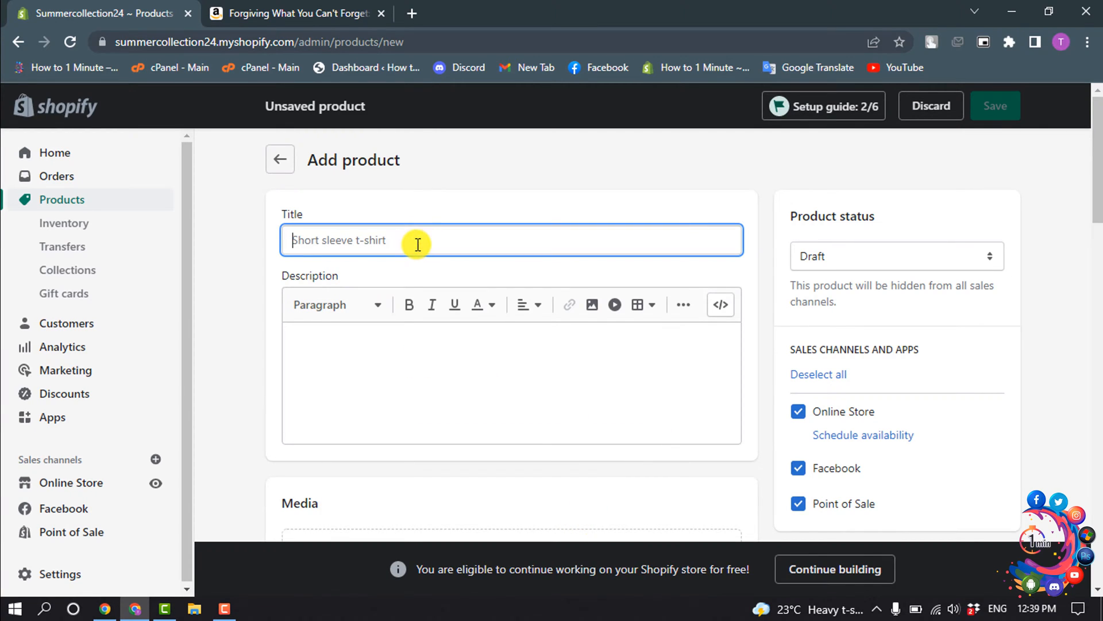
# - Enter the 'Forgiving What You Can't Forget…' title and the 'You deserve to stop suffering…' description
pyautogui.write("to Move On, Make Peace with Painful Memories, and Create a Life That's Beautiful Again")
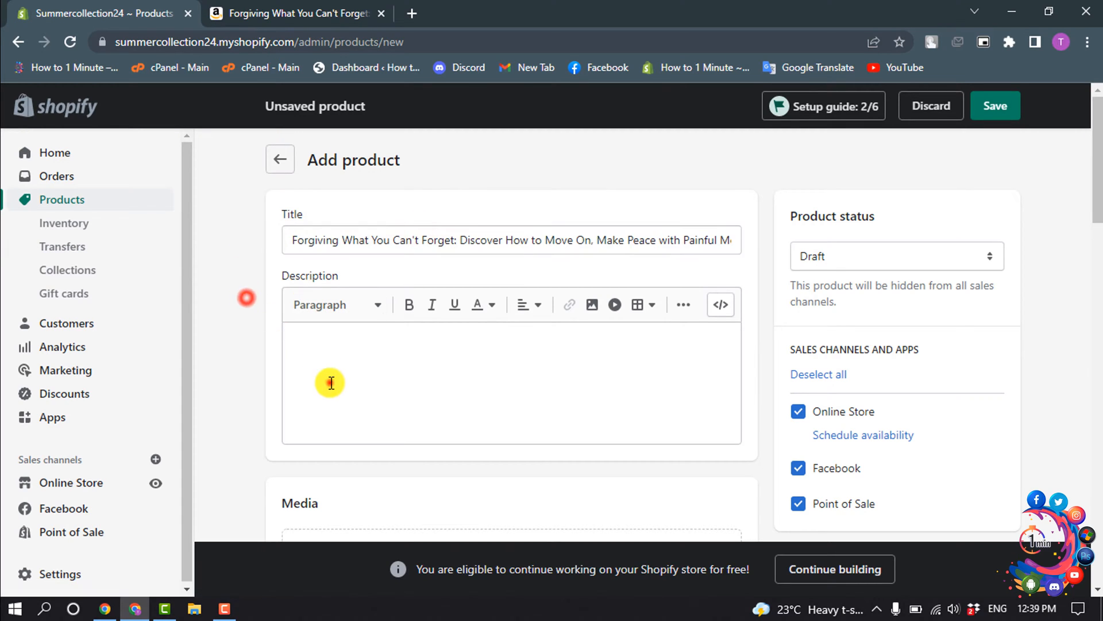
pyautogui.click(333, 385)
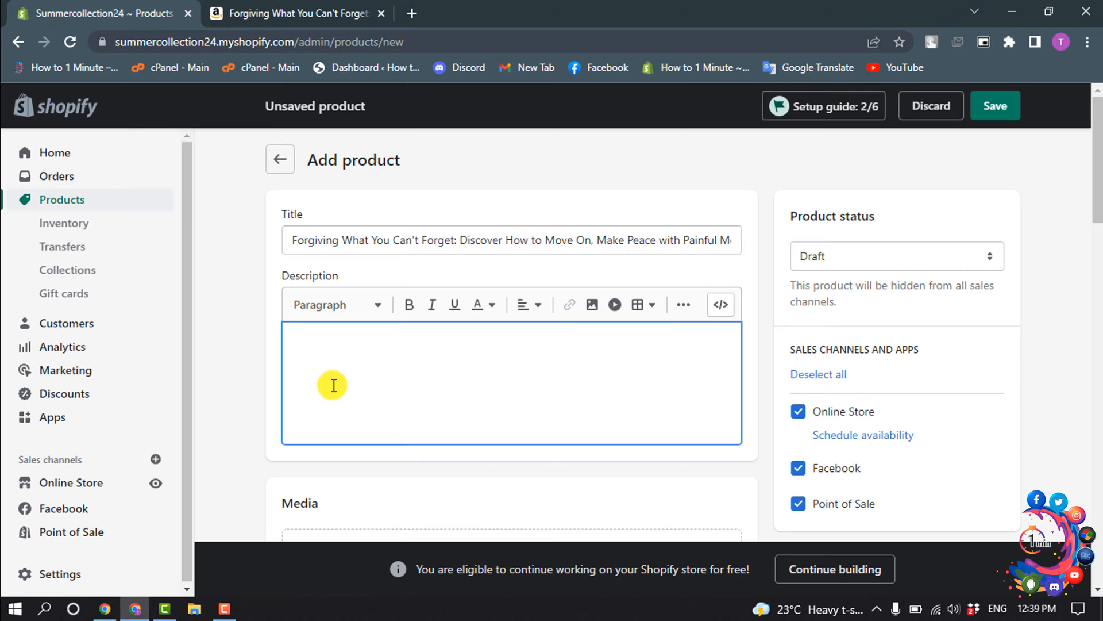
pyautogui.write('You deserve to stop suffering because of what other people have done to you.')
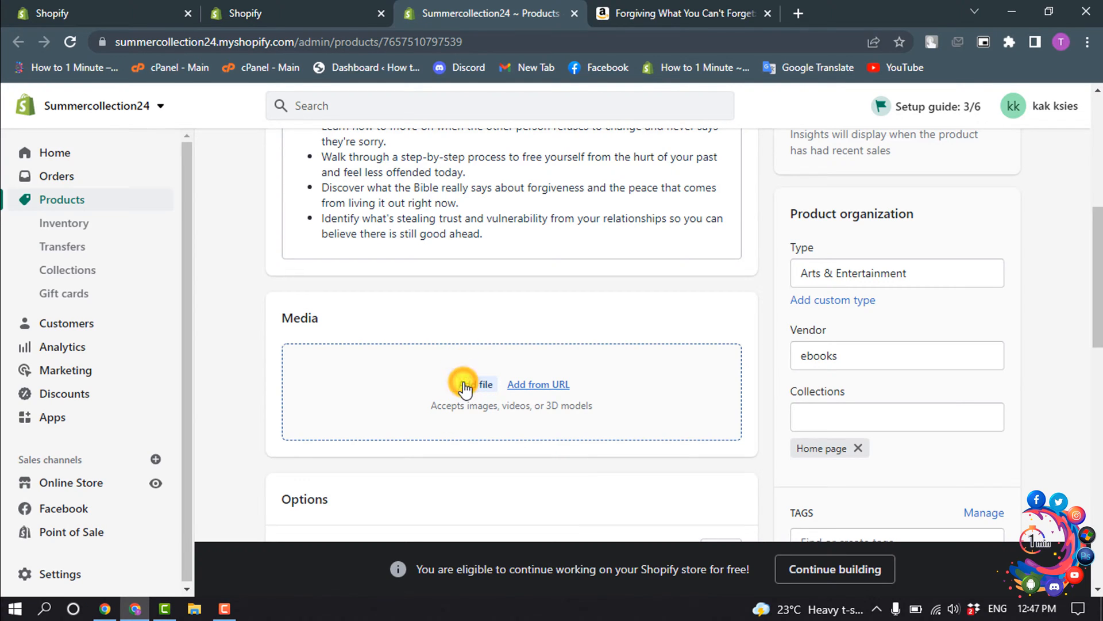
pyautogui.click(473, 384)
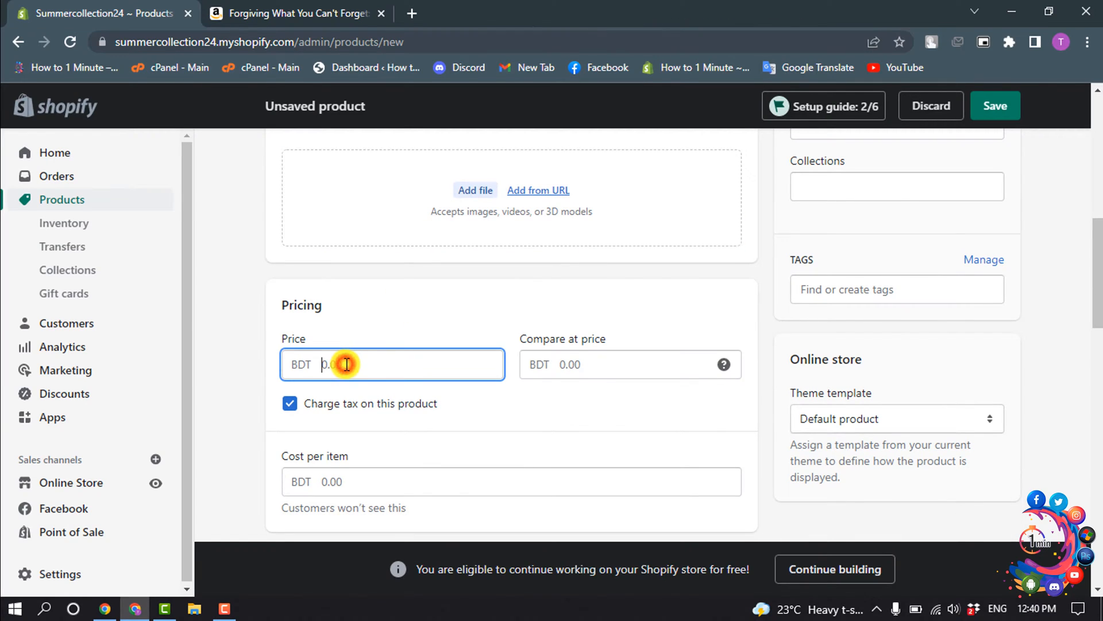
# - Set price 233, compare-at price 32 and cost per item 34
pyautogui.write('2')
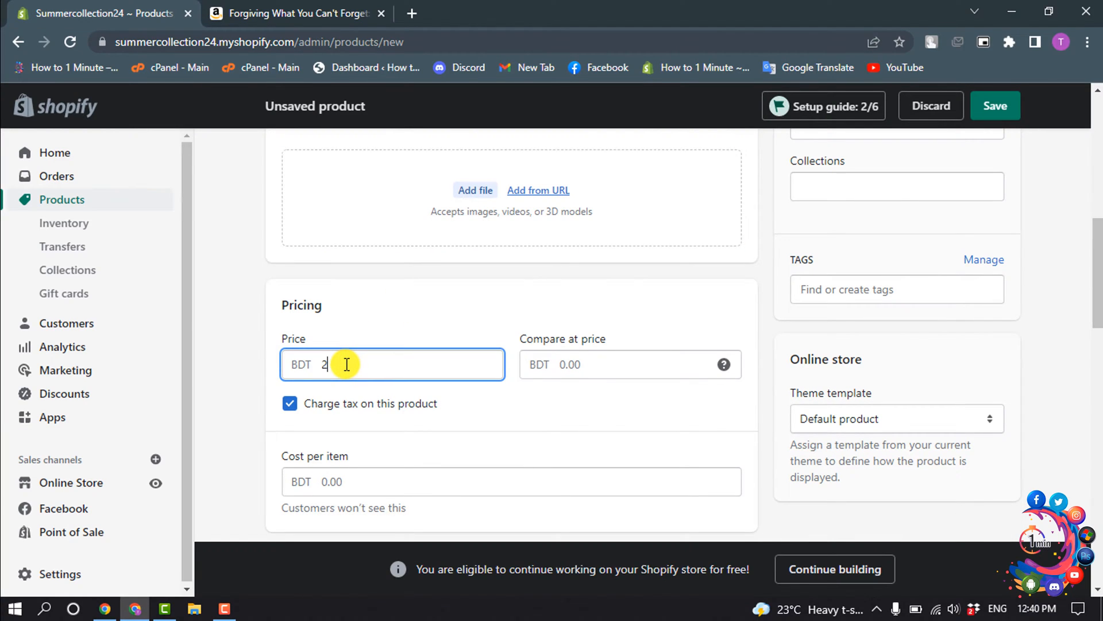
pyautogui.write('33')
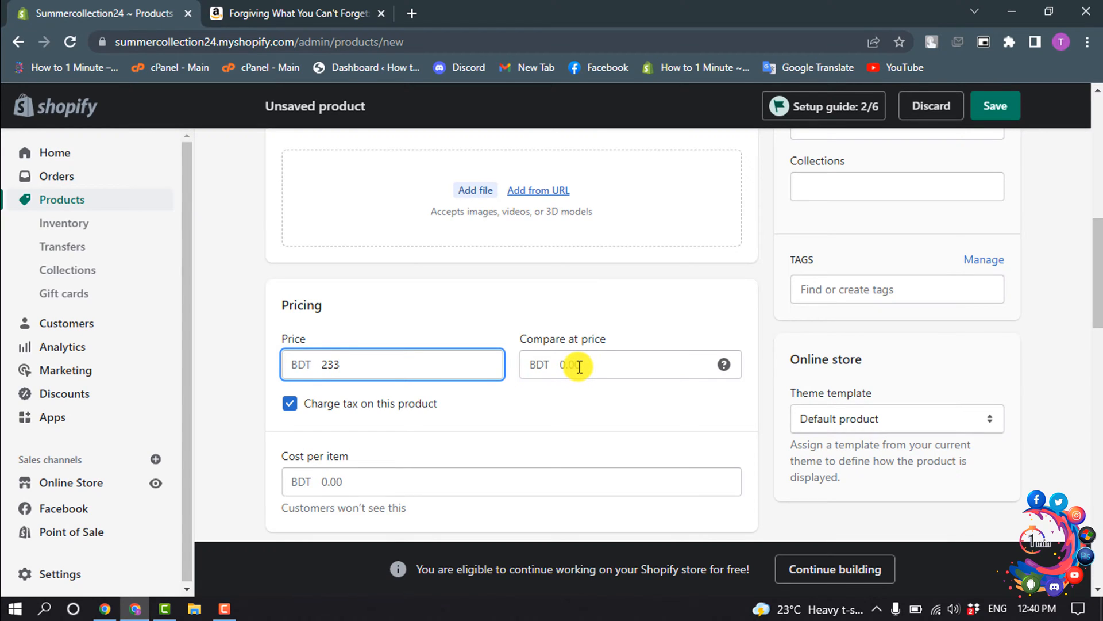
pyautogui.click(630, 365)
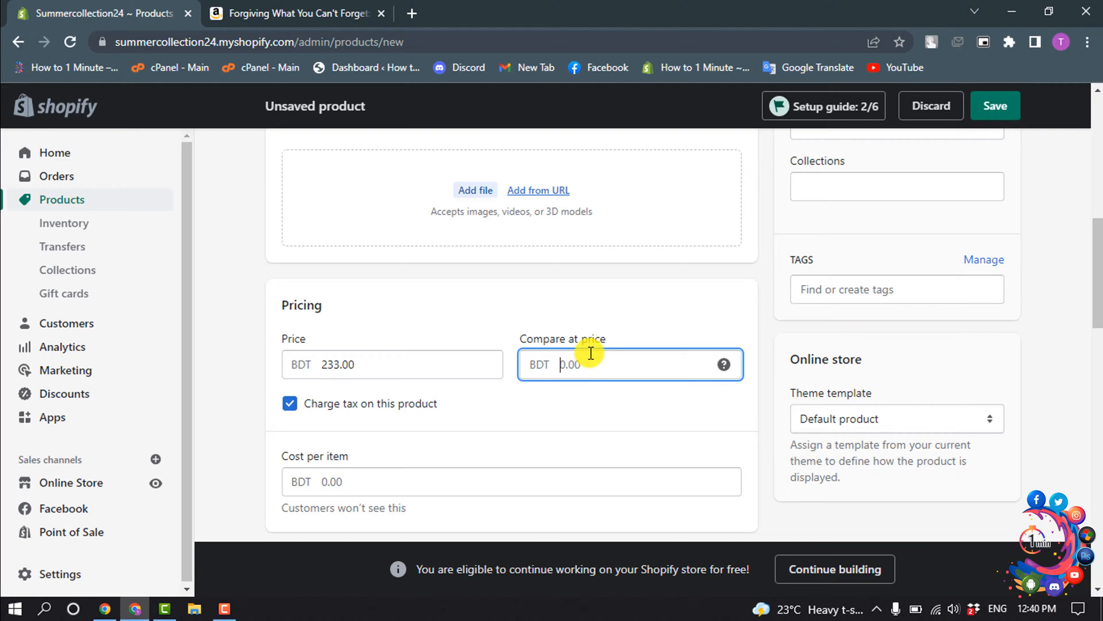
pyautogui.write('32')
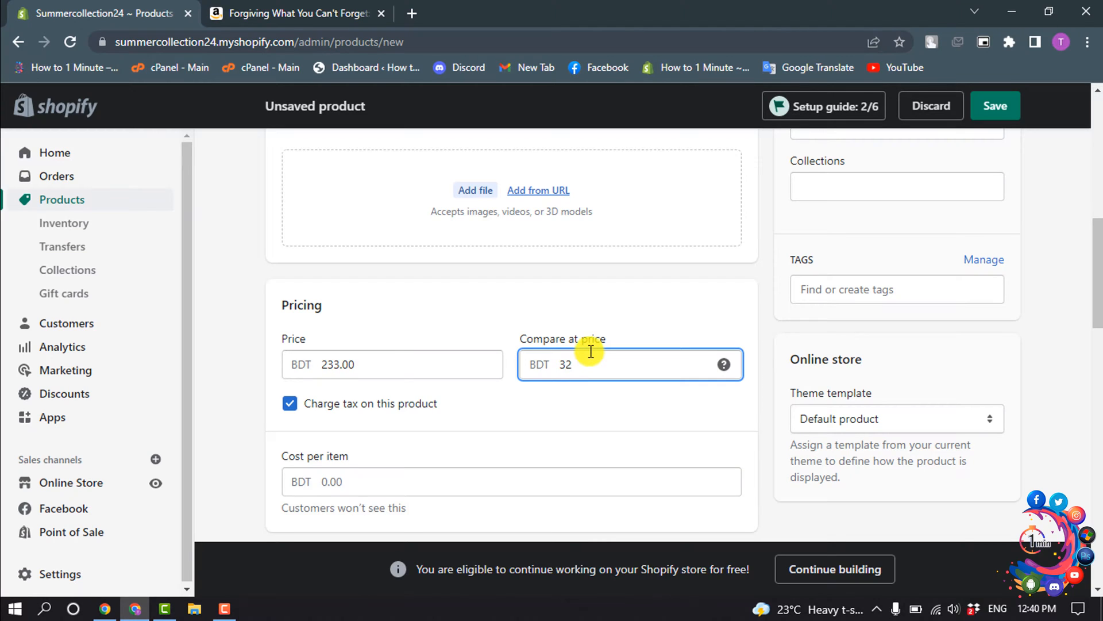
pyautogui.scroll(-3)
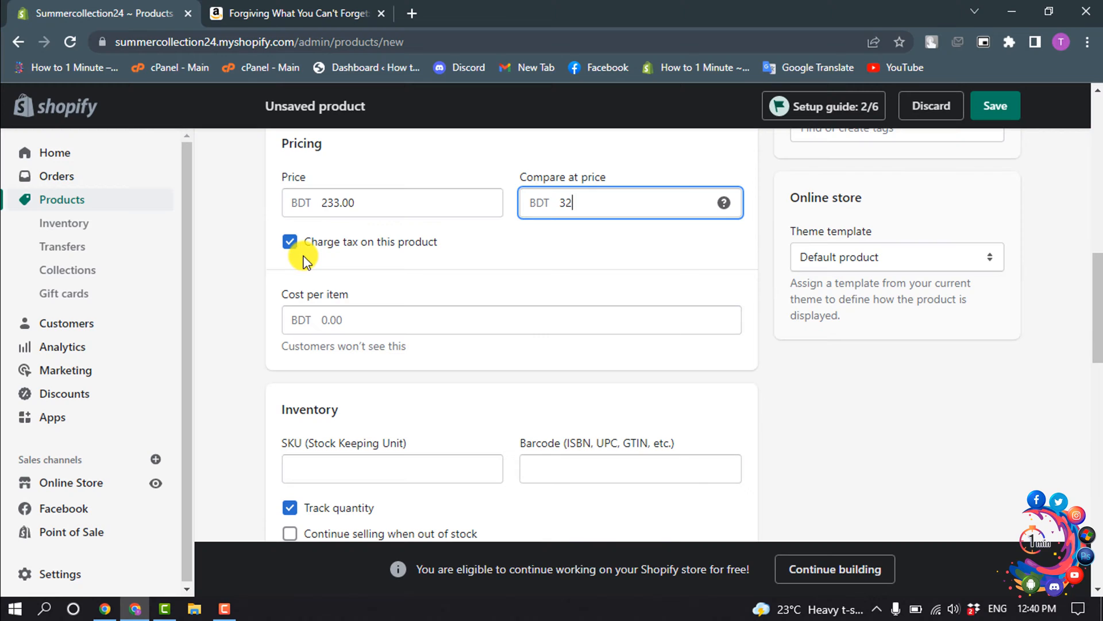
pyautogui.moveTo(357, 308)
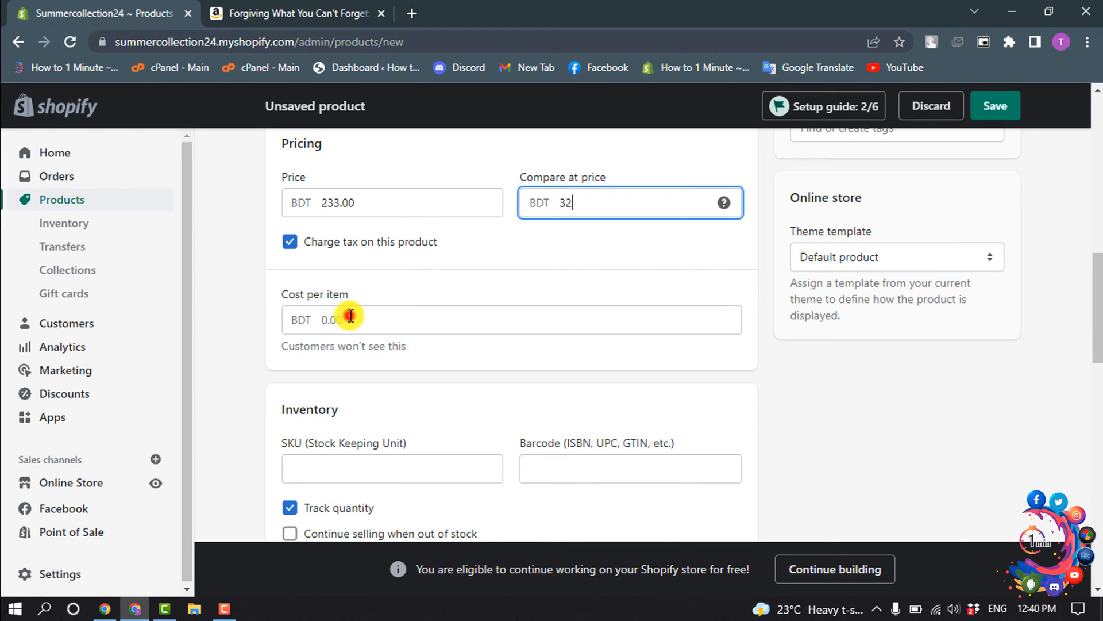
pyautogui.write('34')
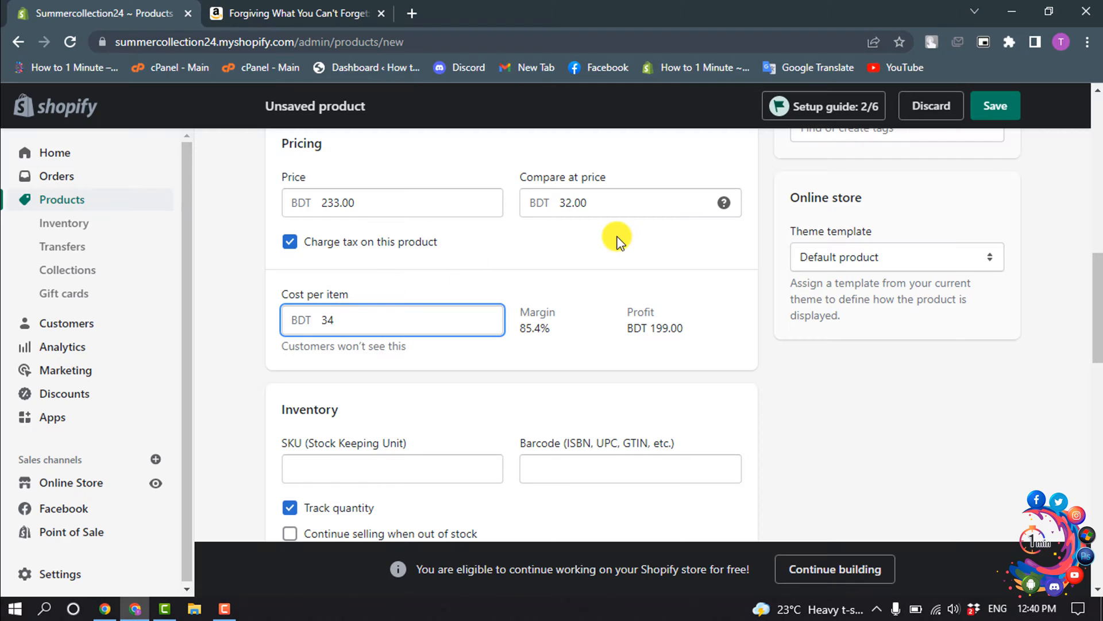
# - Enable 'Continue selling when out of stock' in the Inventory section
pyautogui.scroll(-3)
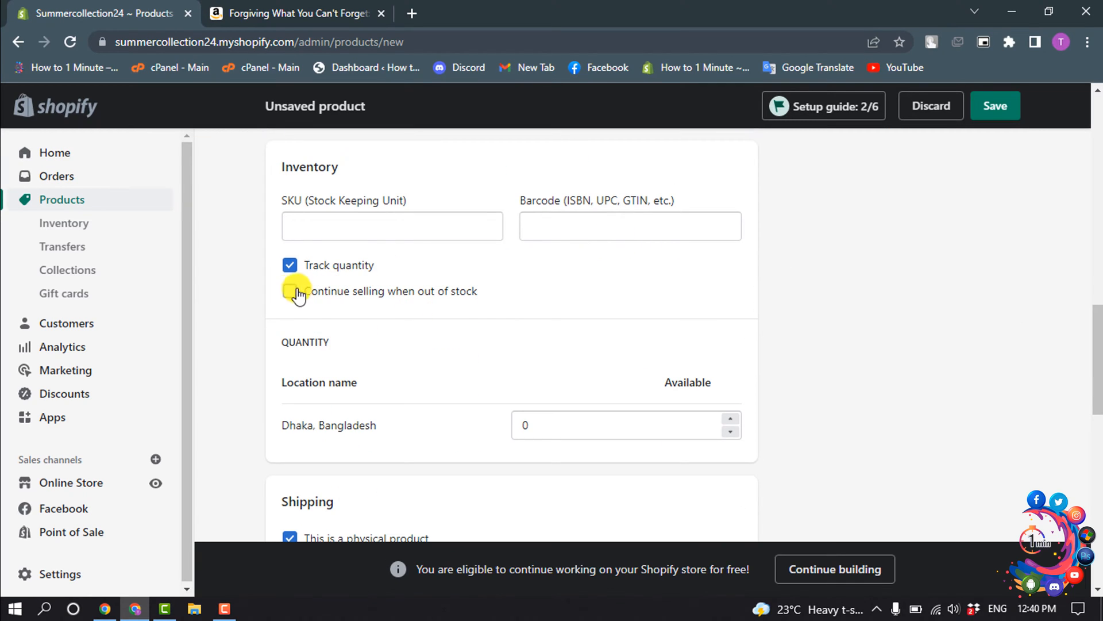
pyautogui.click(290, 291)
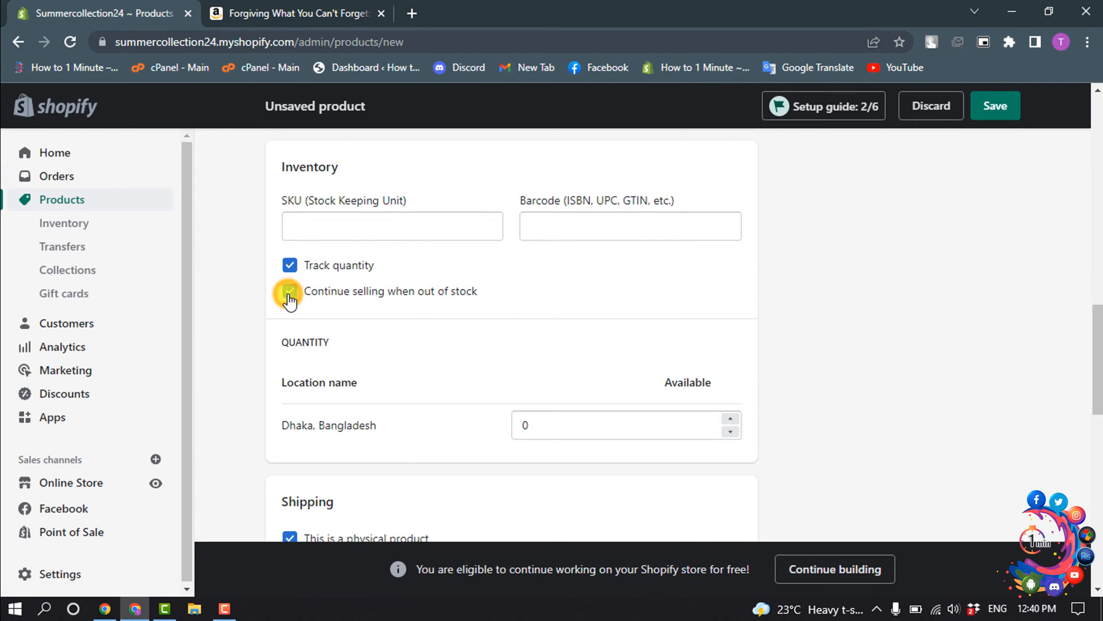
pyautogui.click(290, 291)
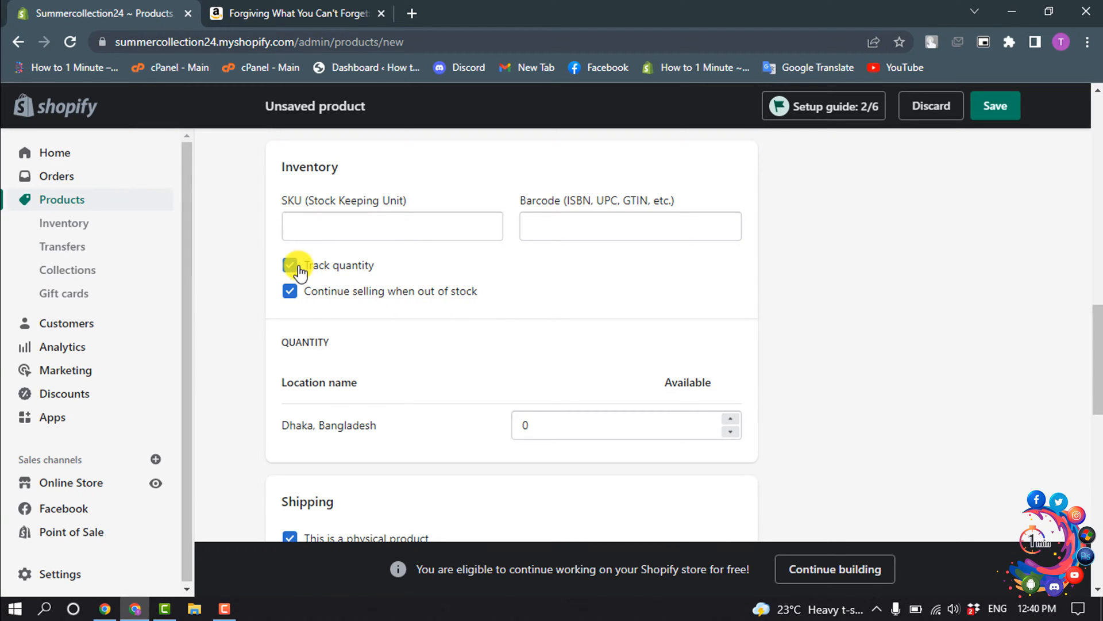
# - Untick 'This is a physical product' in the Shipping section
pyautogui.scroll(-3)
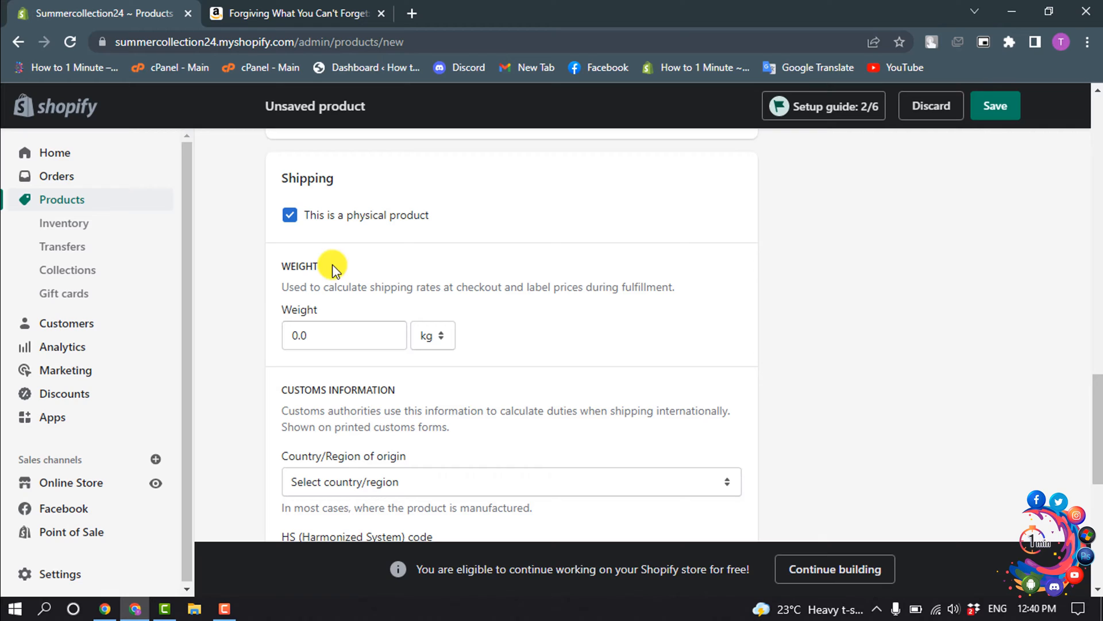
pyautogui.moveTo(299, 233)
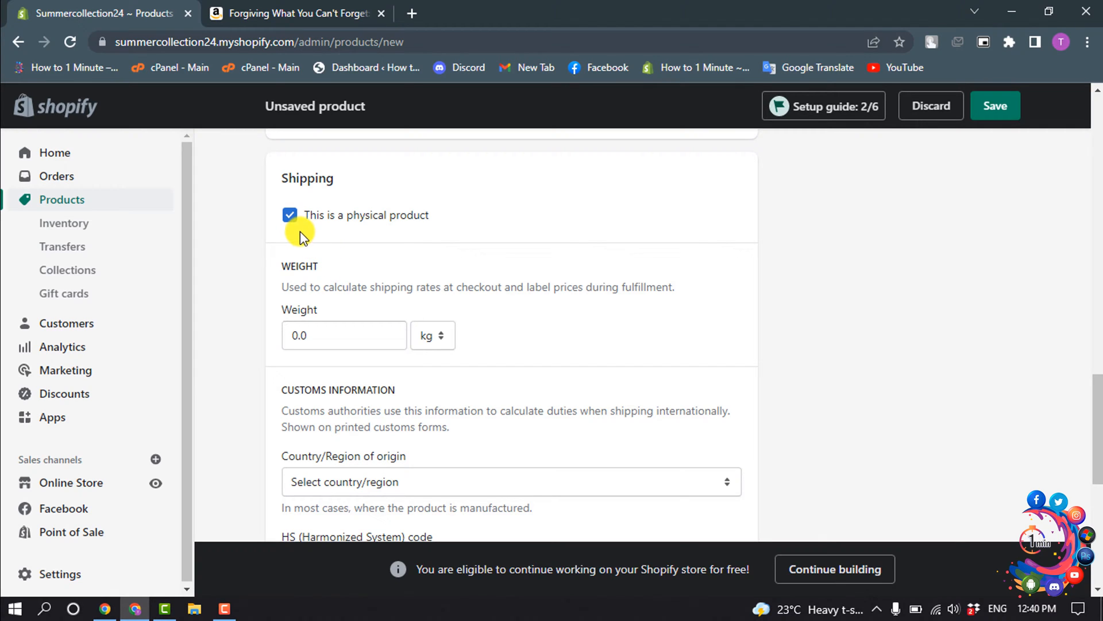
pyautogui.moveTo(340, 227)
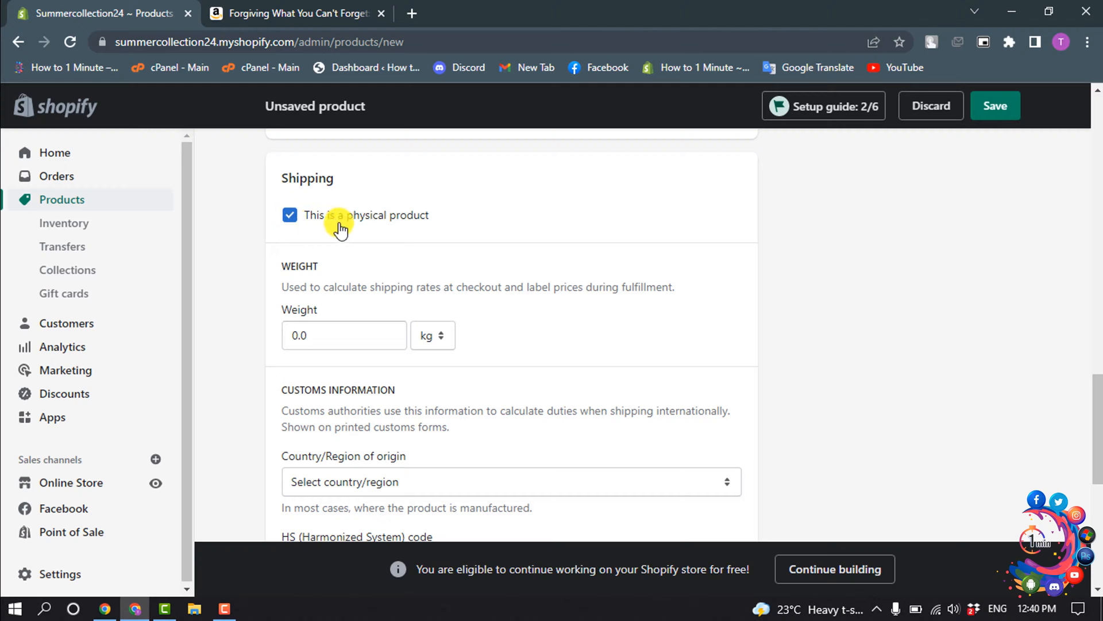
pyautogui.click(290, 215)
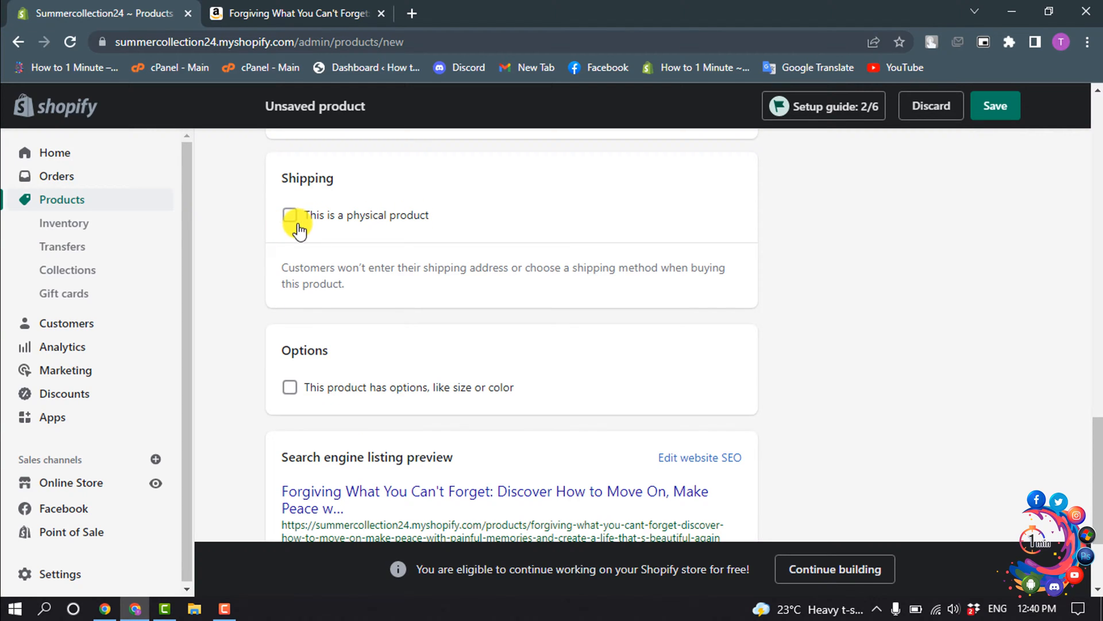
pyautogui.moveTo(435, 240)
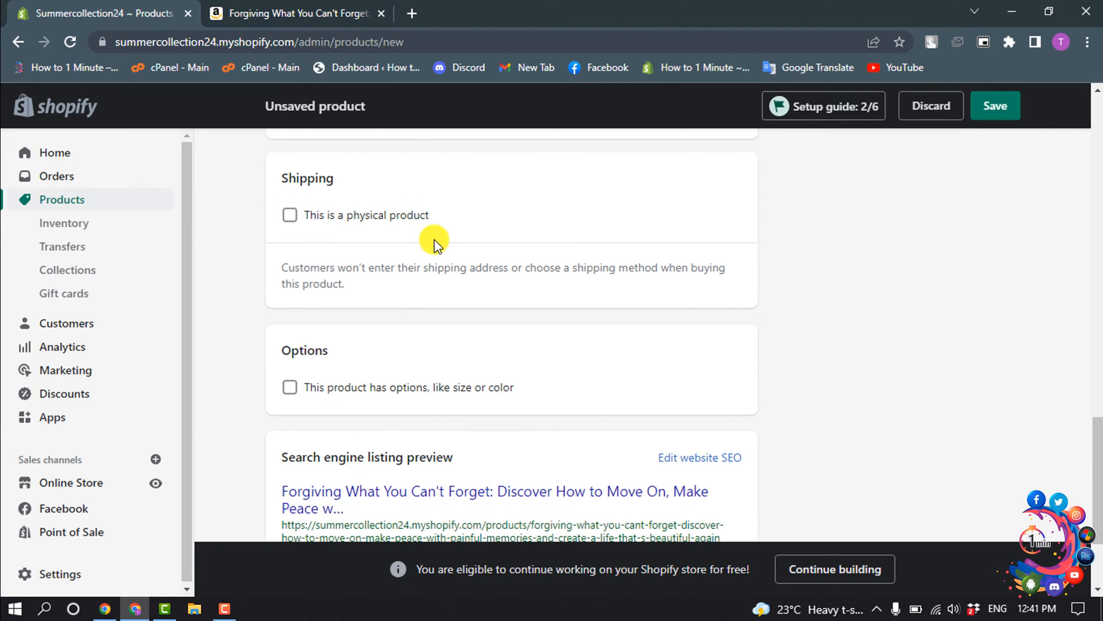
# - Turn on product options and name the first option Color
pyautogui.scroll(-3)
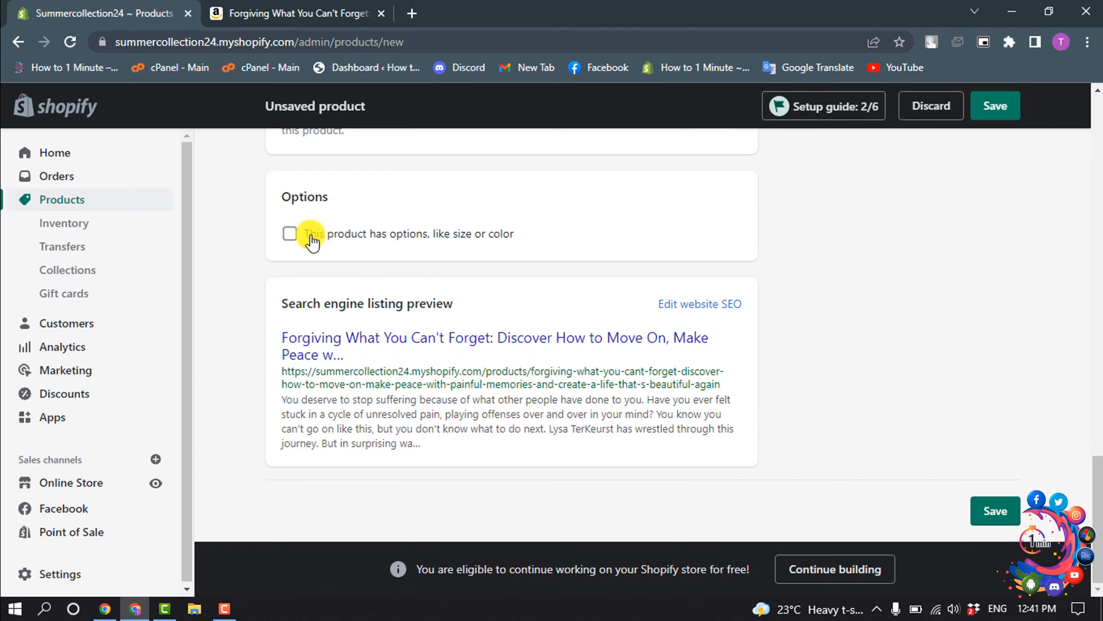
pyautogui.moveTo(493, 238)
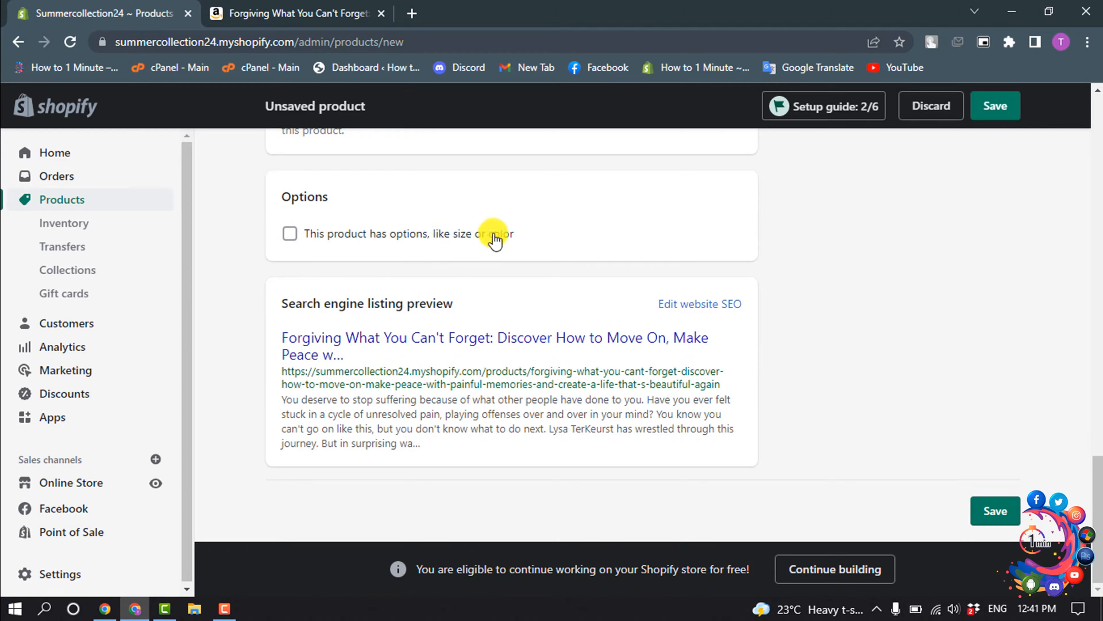
pyautogui.click(290, 234)
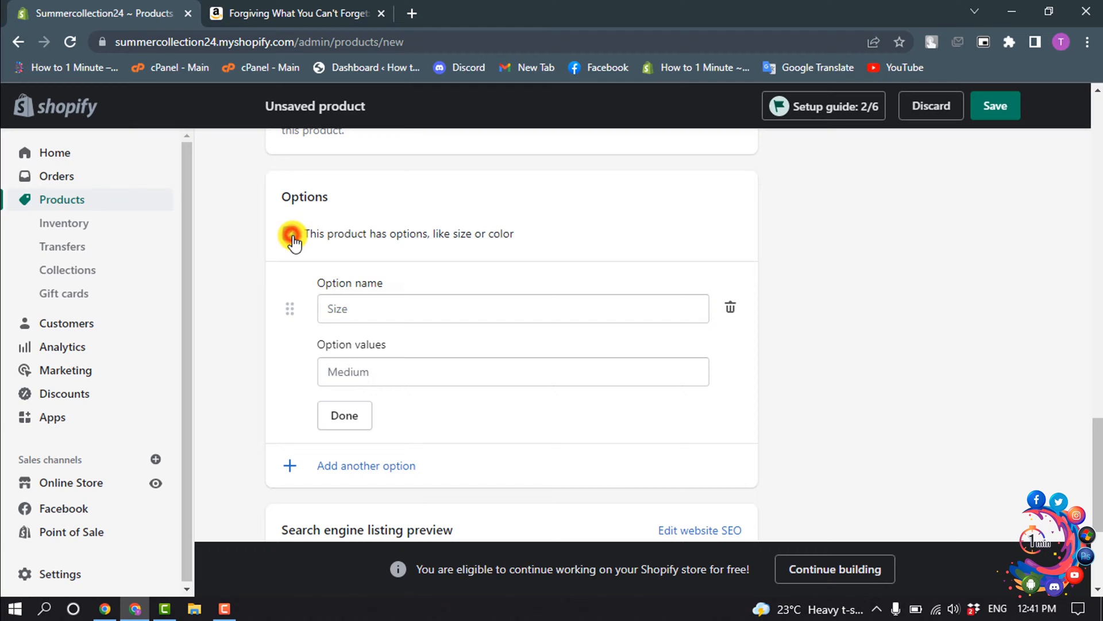
pyautogui.click(512, 228)
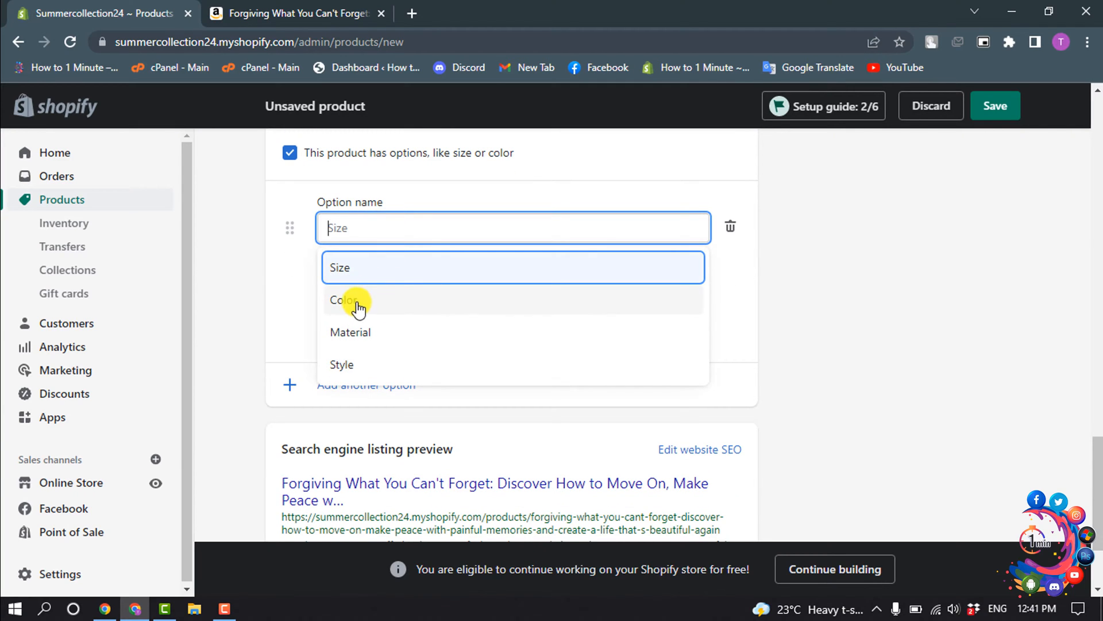
pyautogui.click(346, 300)
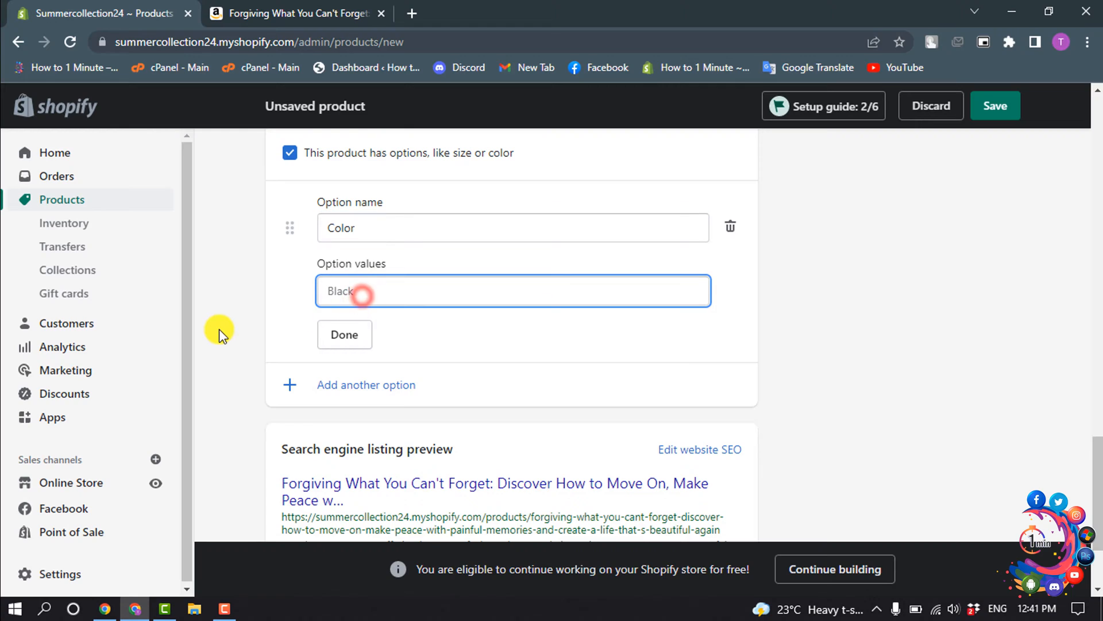
# - Add the Color values Black and hite, producing two variants at BDT 233.00
pyautogui.write('b')
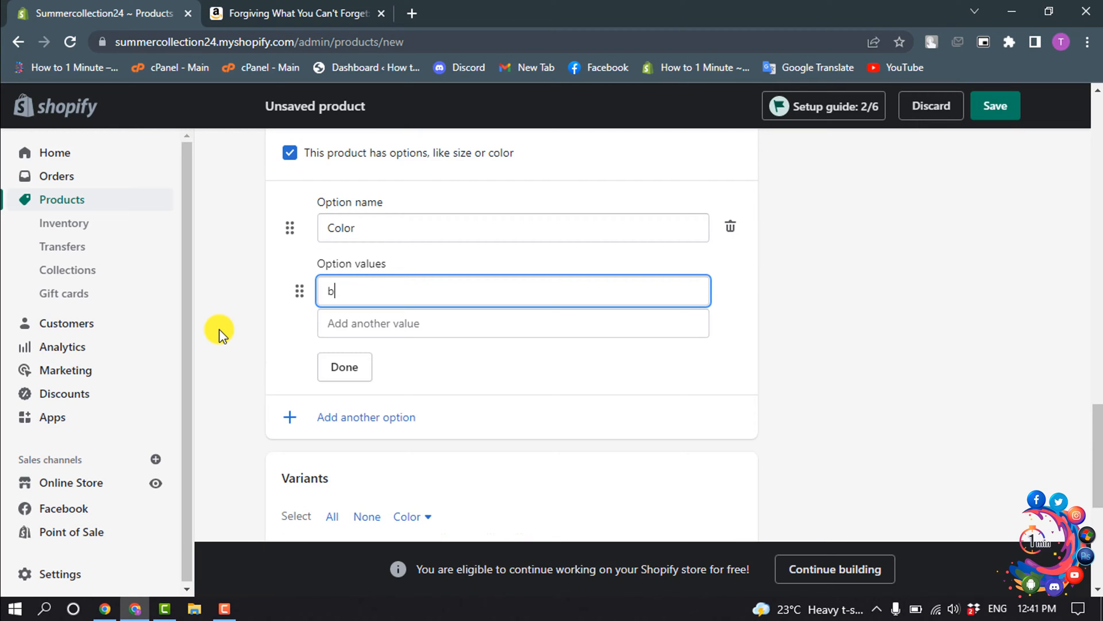
pyautogui.write('Black')
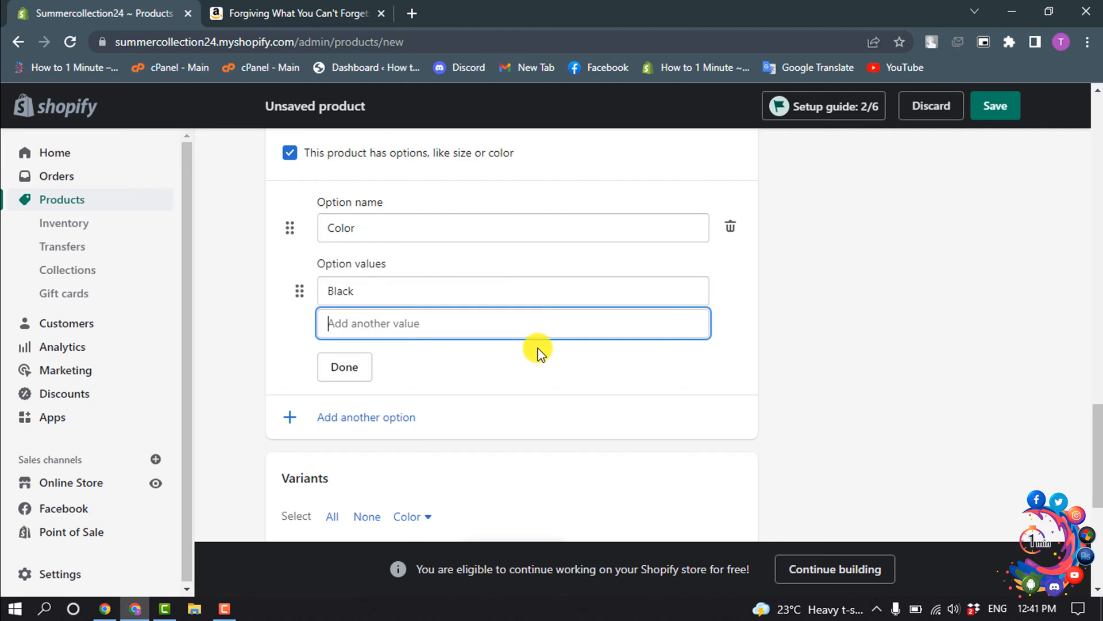
pyautogui.write('hite')
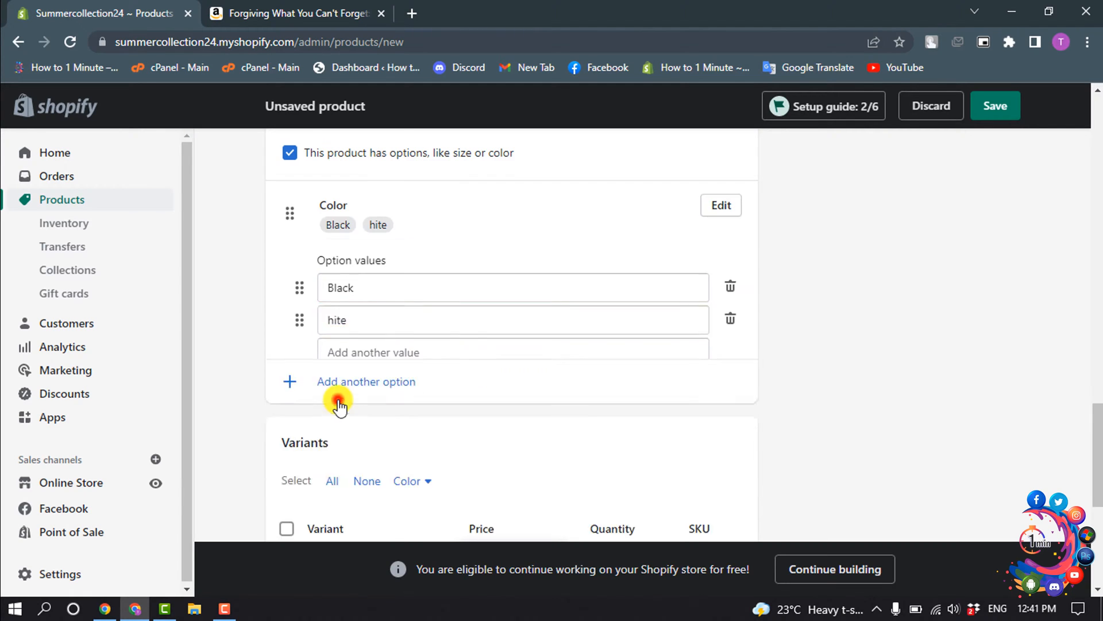
pyautogui.click(339, 401)
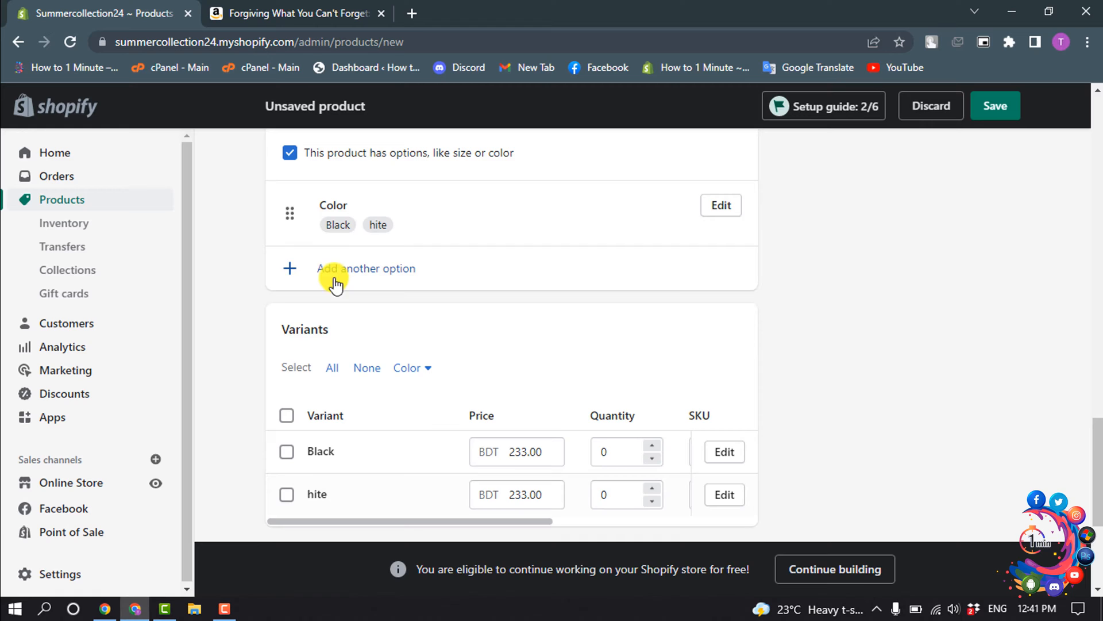
pyautogui.click(365, 267)
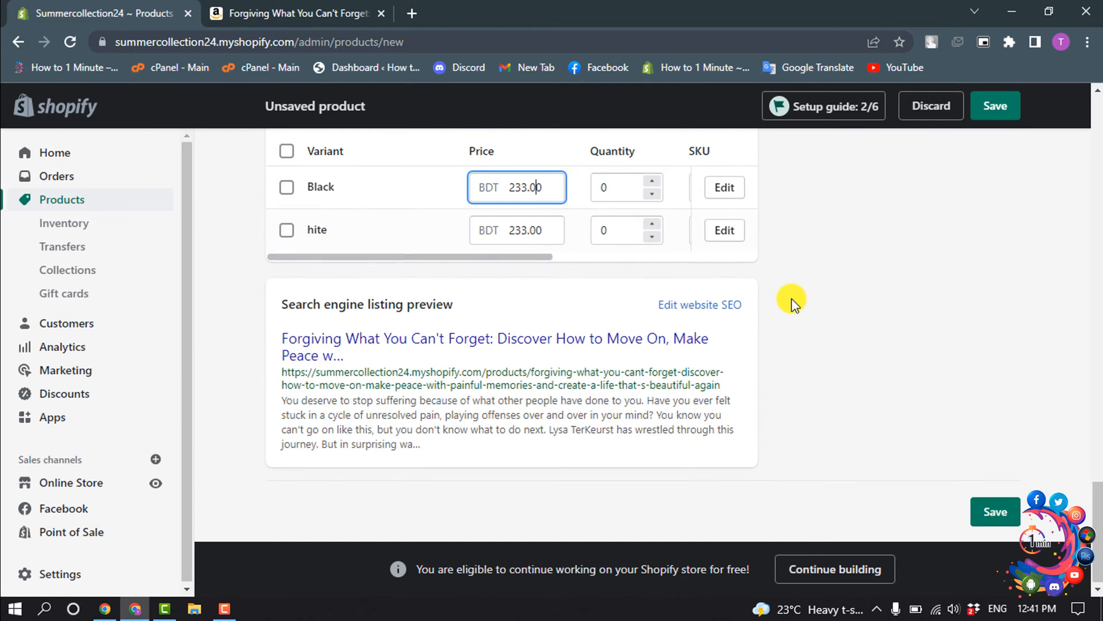
# - Keep the status as Draft and set the product type to Arts & Entertainment
pyautogui.scroll(3)
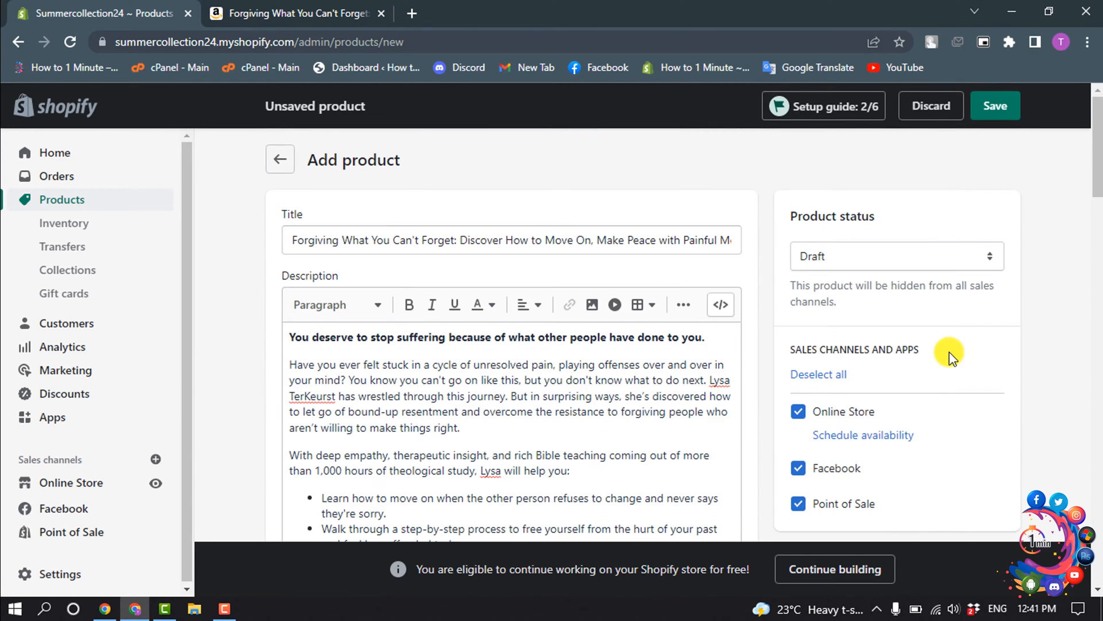
pyautogui.click(895, 255)
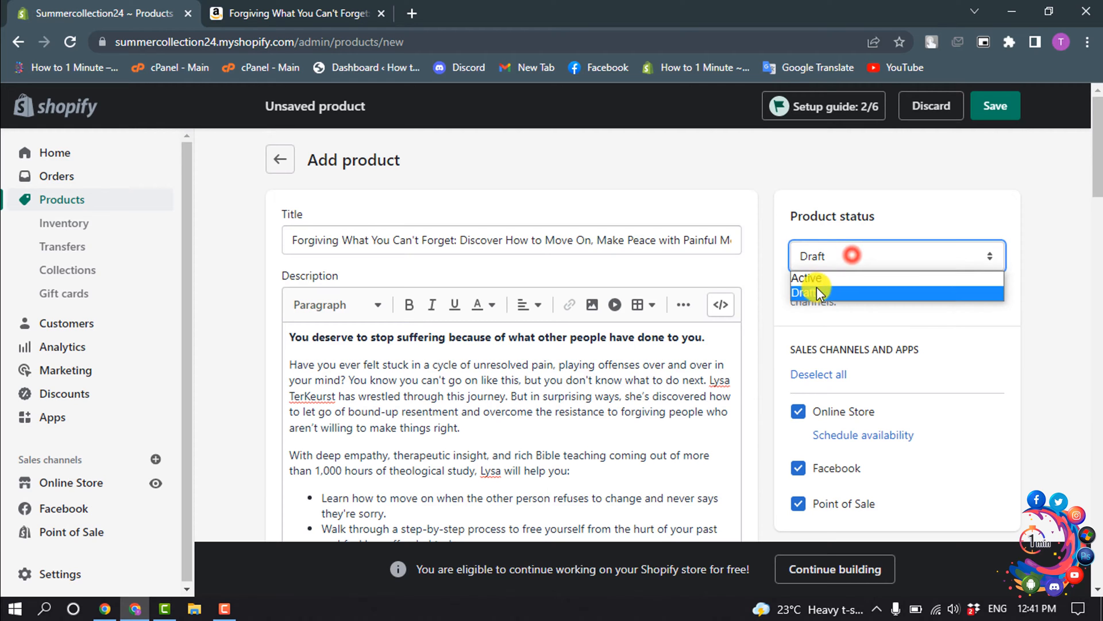
pyautogui.click(802, 292)
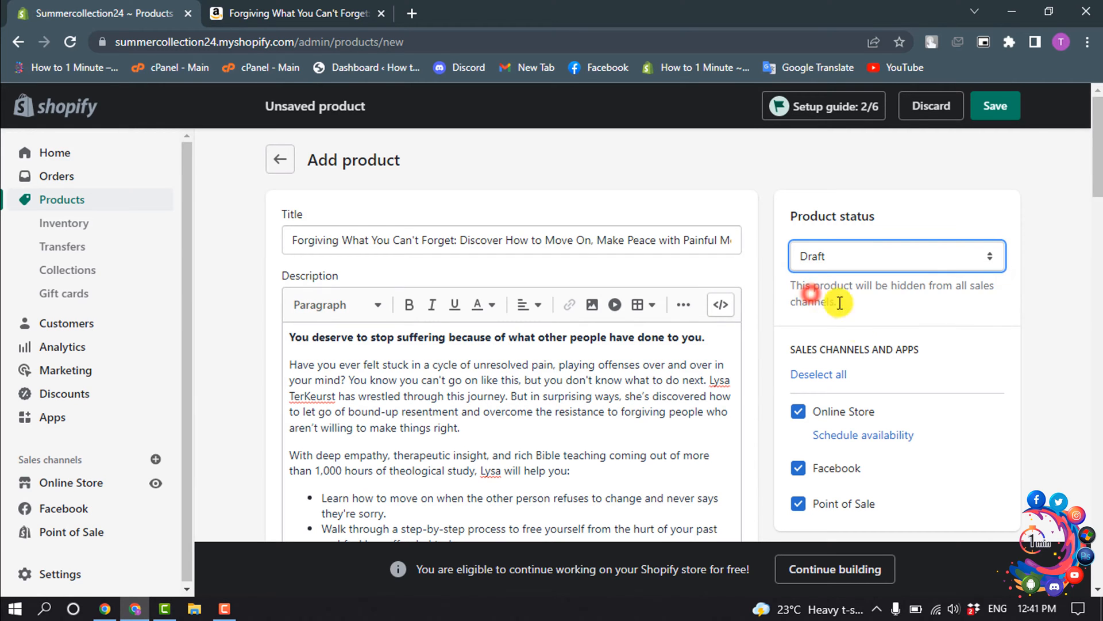
pyautogui.click(897, 306)
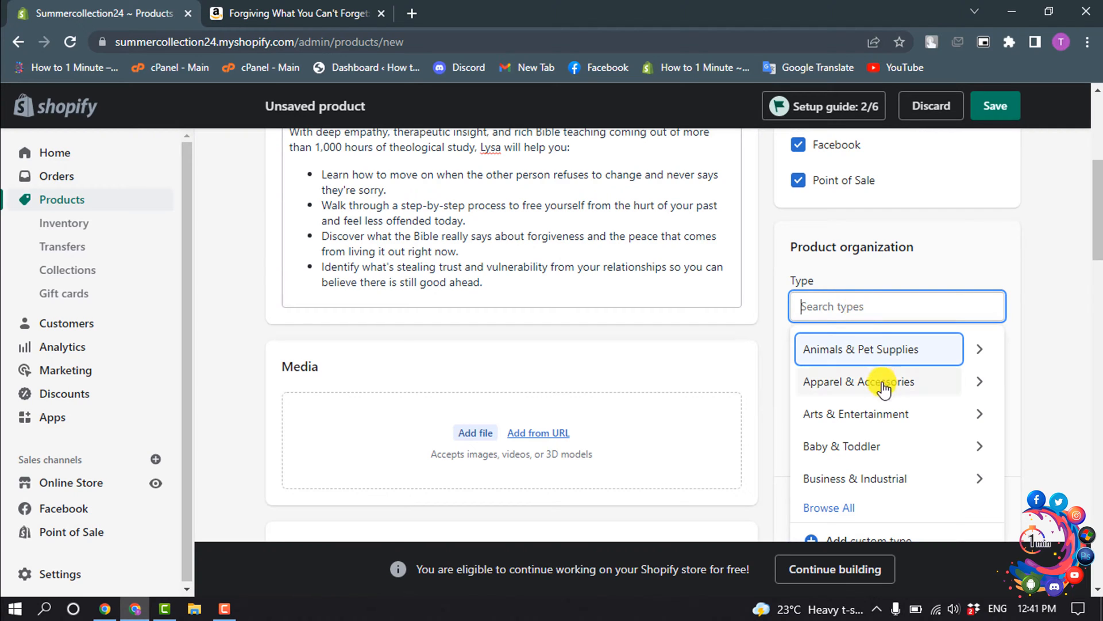
pyautogui.moveTo(871, 419)
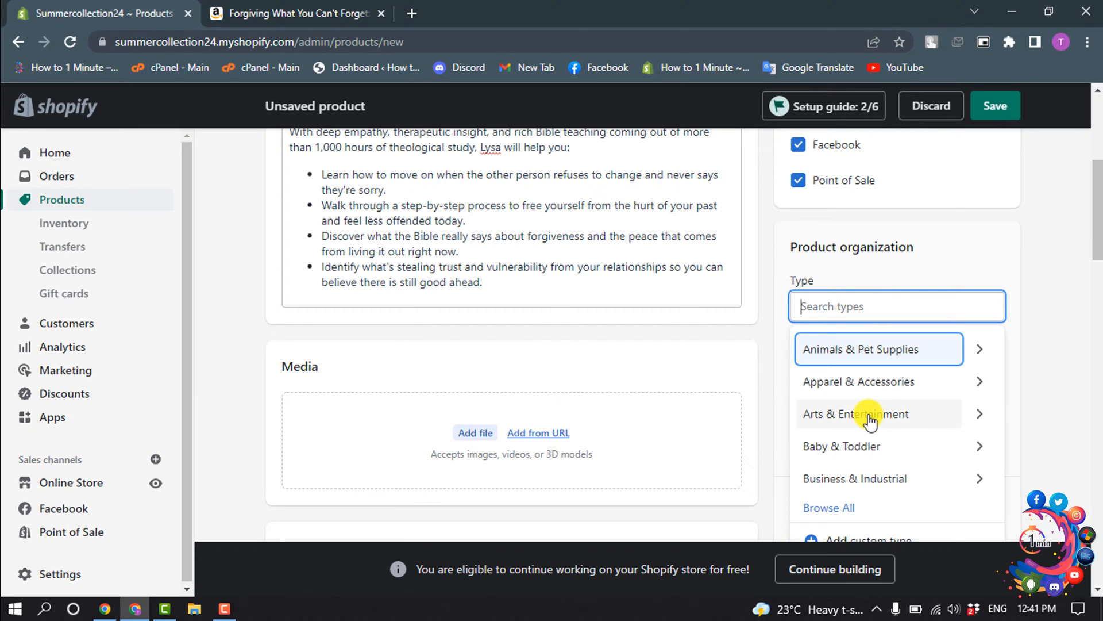
pyautogui.click(855, 412)
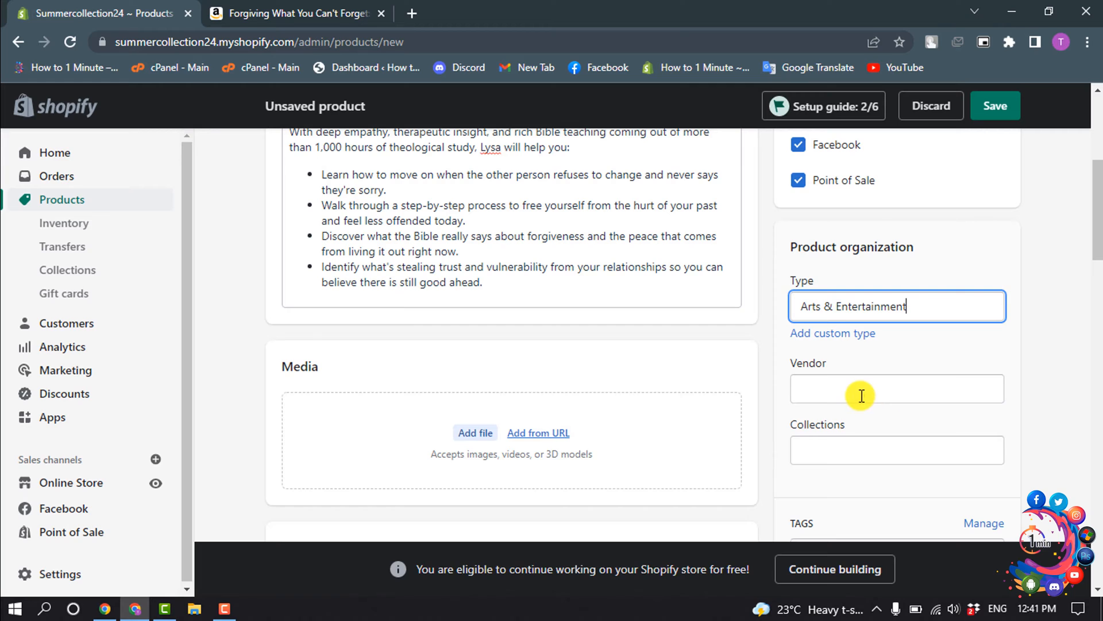
# - Fill the Vendor field and apply the ebooks and didig tags
pyautogui.click(897, 388)
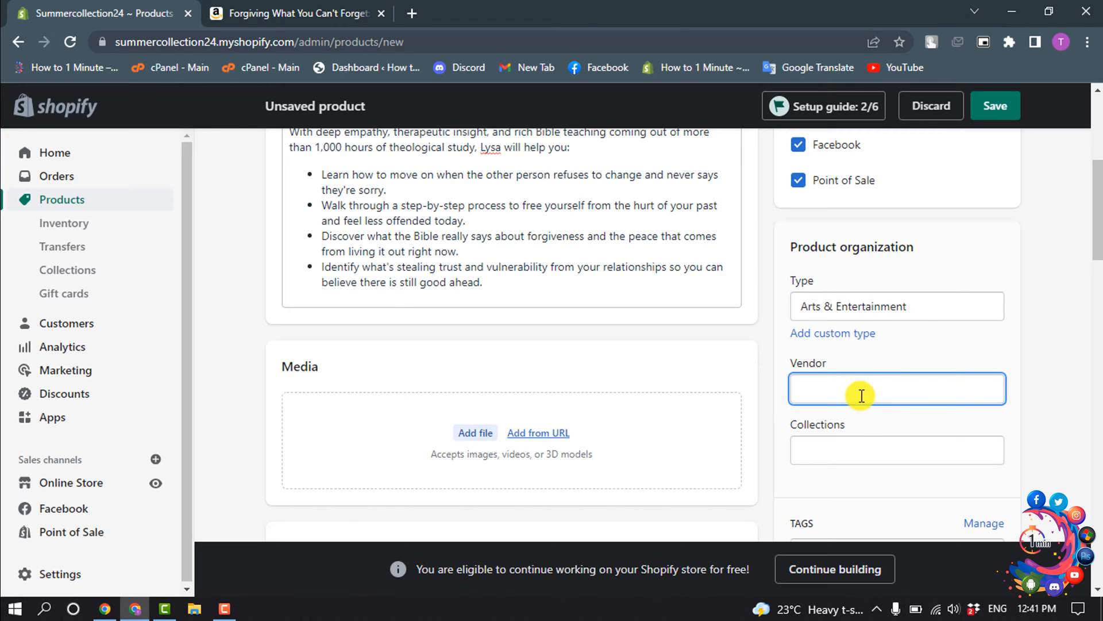
pyautogui.write('eb')
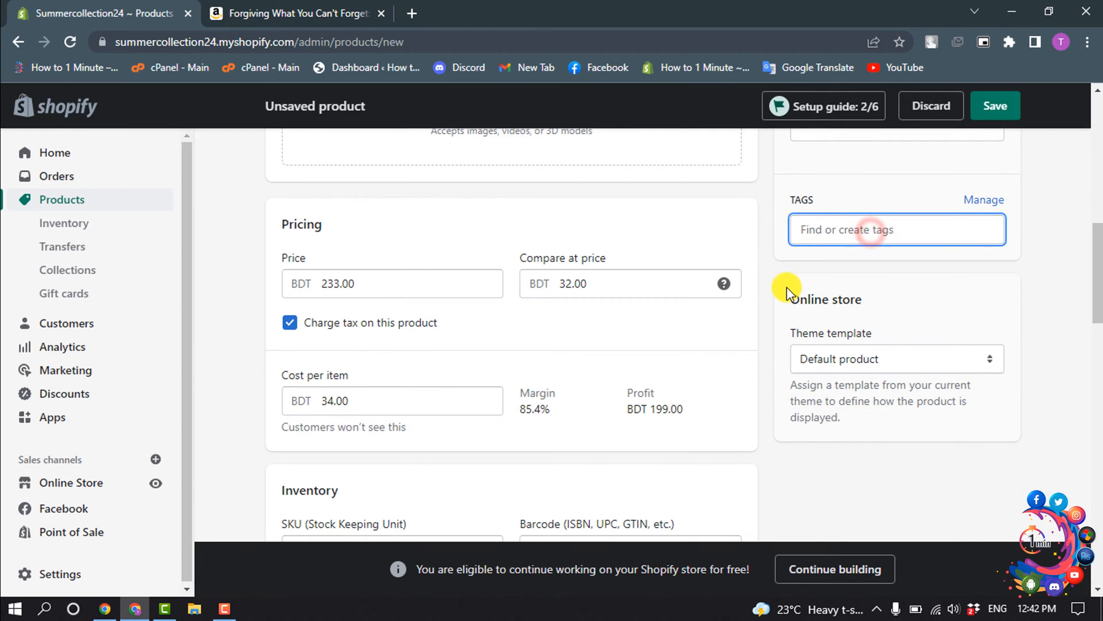
pyautogui.write('e')
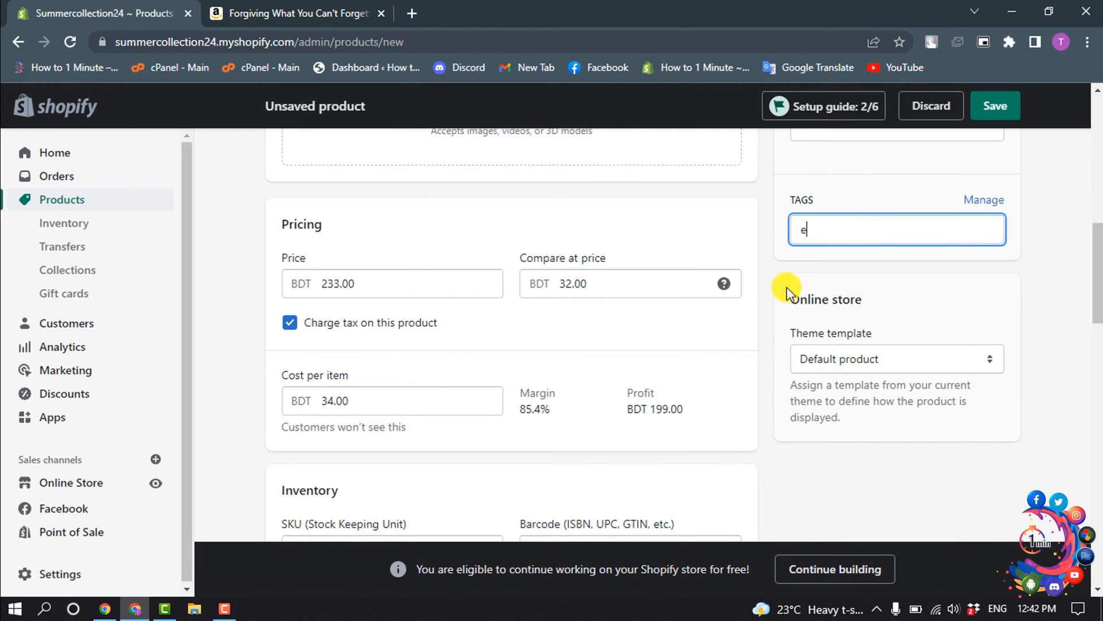
pyautogui.write('didig')
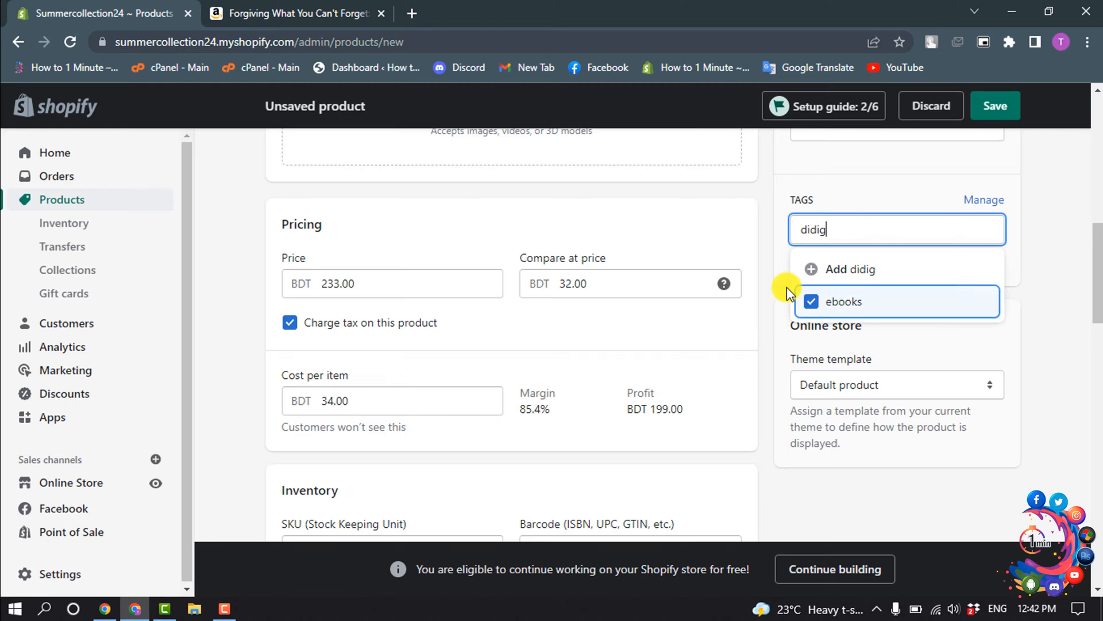
pyautogui.press('Backspace')
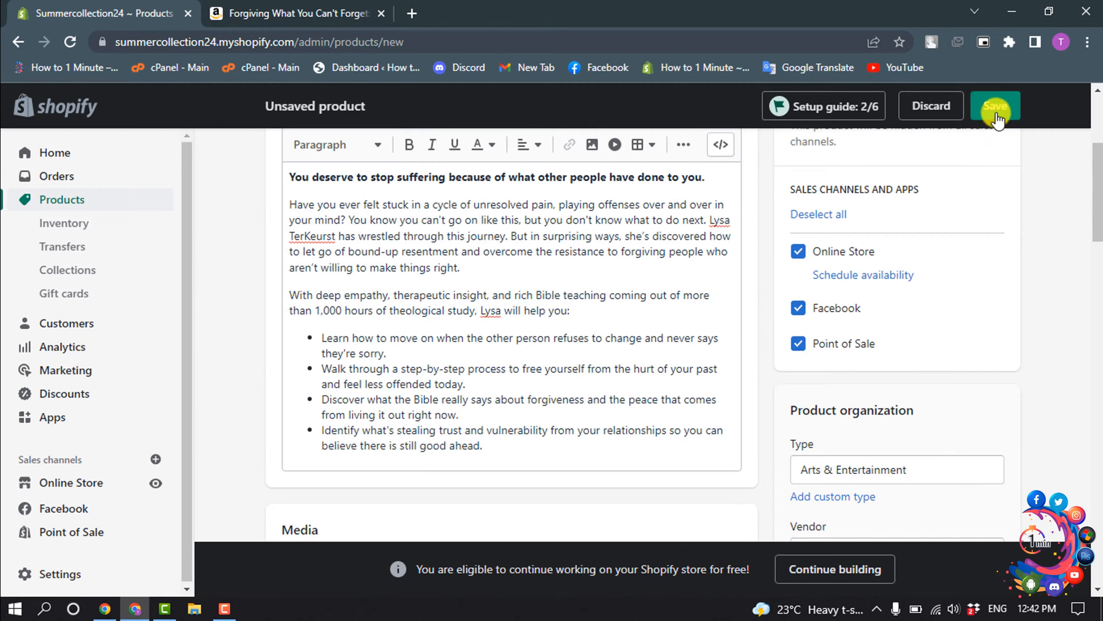
# - Save the product so it is created as a draft with a 'Product created' confirmation
pyautogui.click(995, 105)
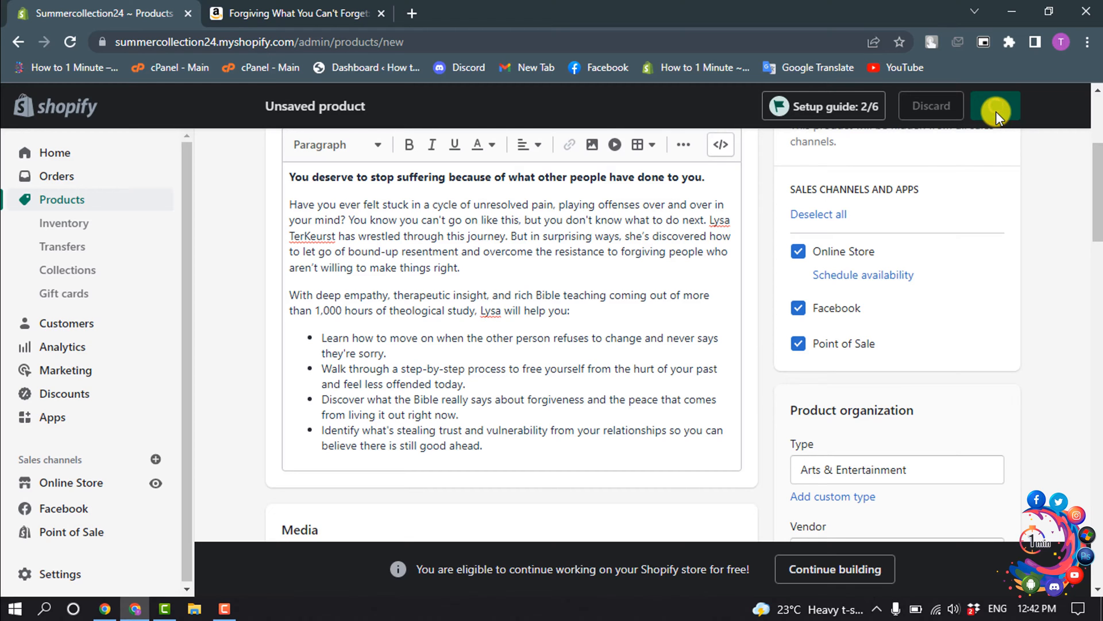
pyautogui.click(994, 106)
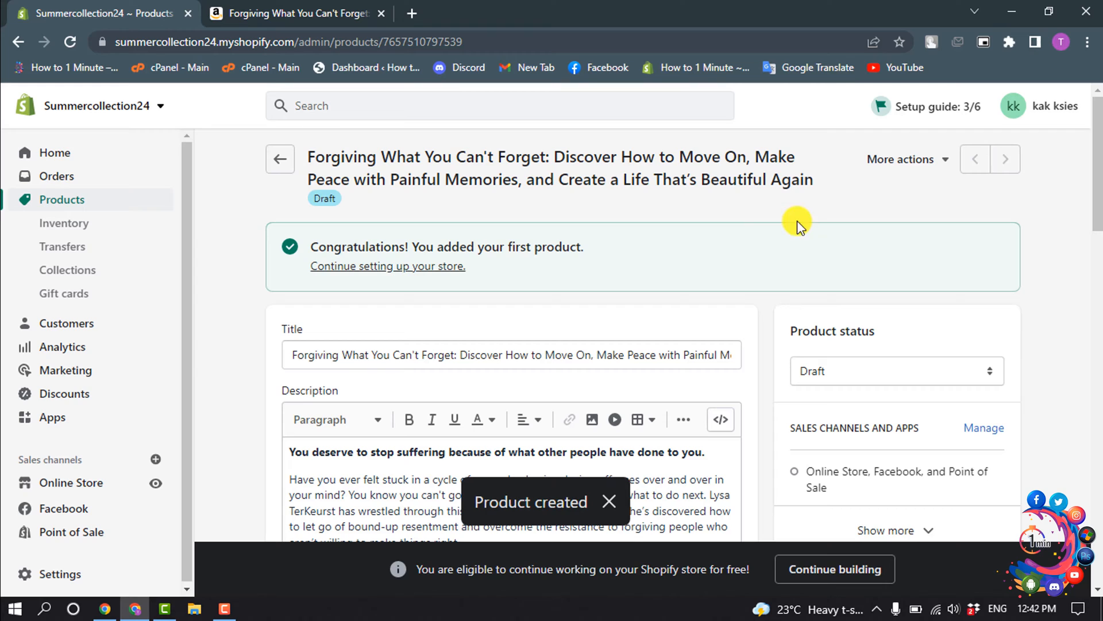
pyautogui.moveTo(770, 231)
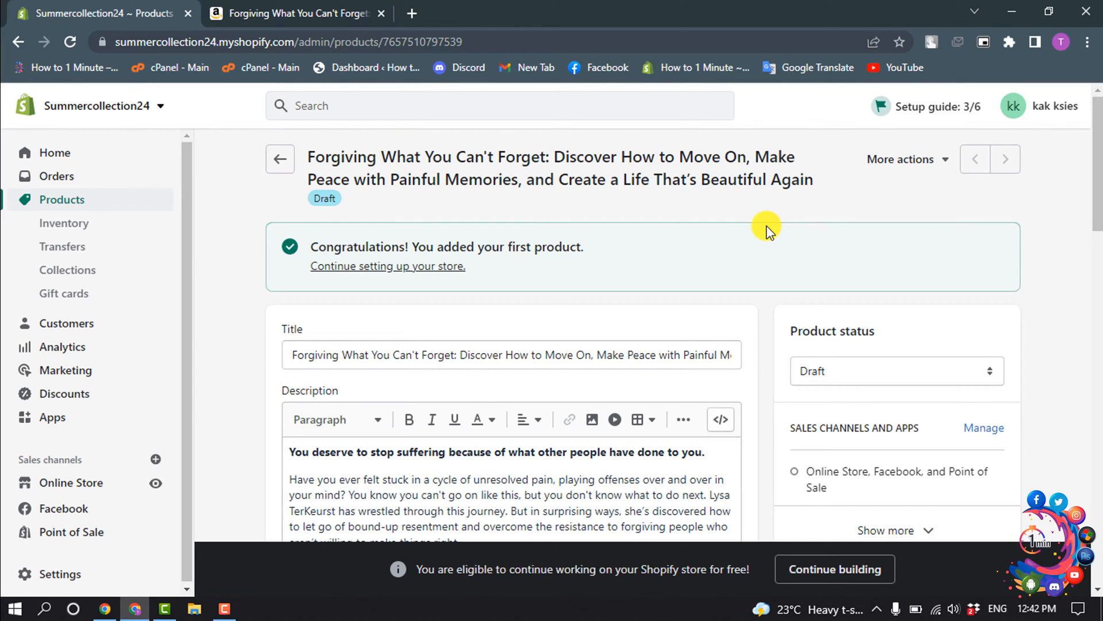
pyautogui.click(51, 416)
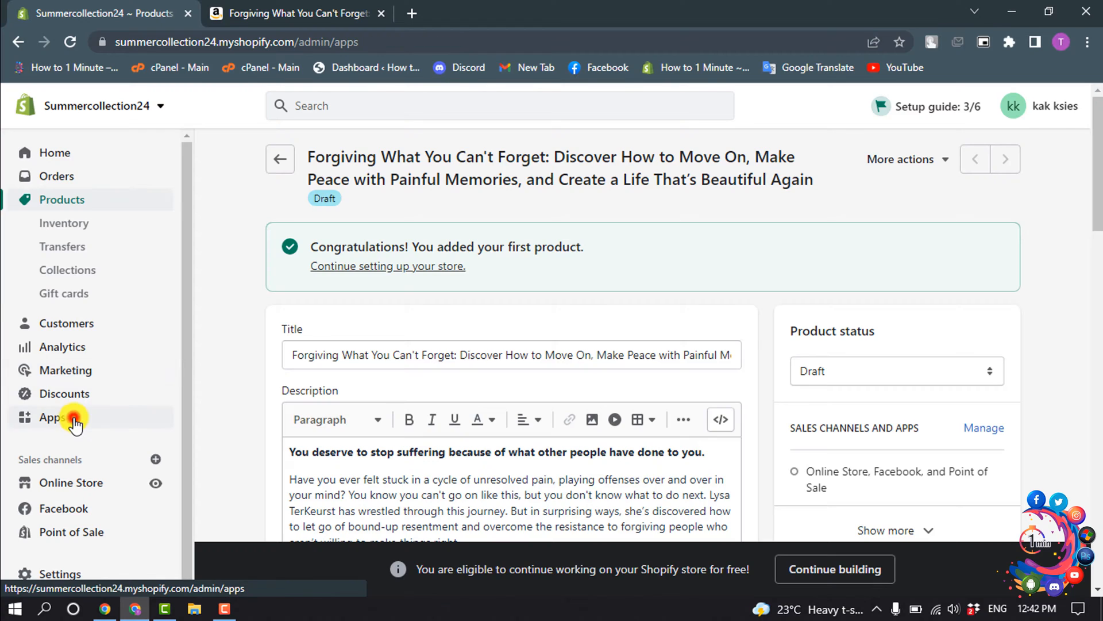
# - Go to the Apps page and reach the dropshipping starter-pack collection in the App Store
pyautogui.click(51, 416)
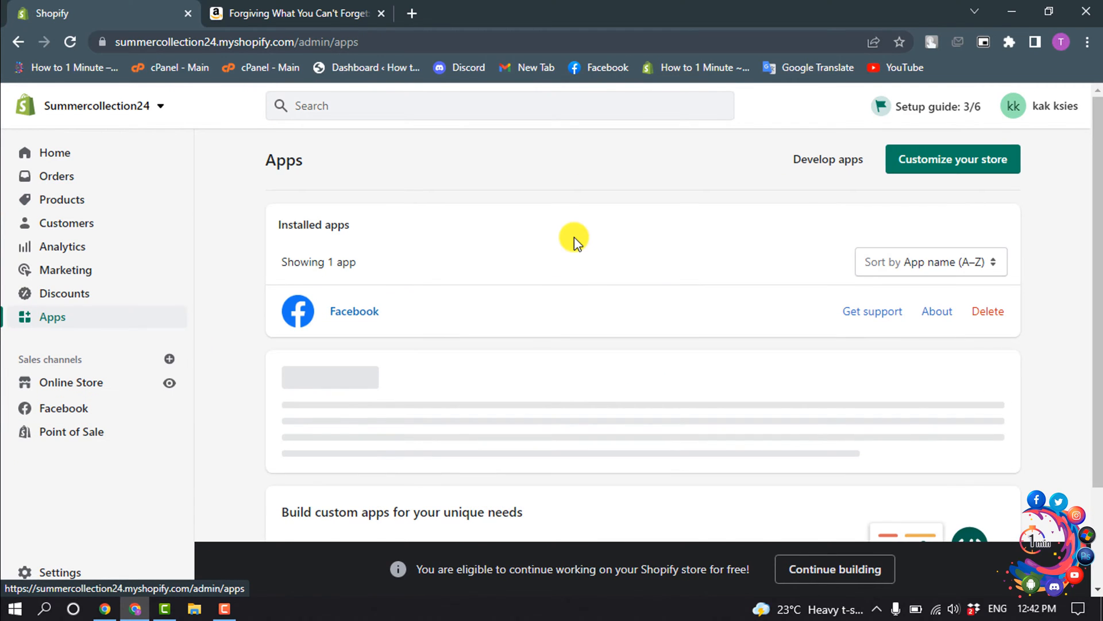
pyautogui.scroll(-3)
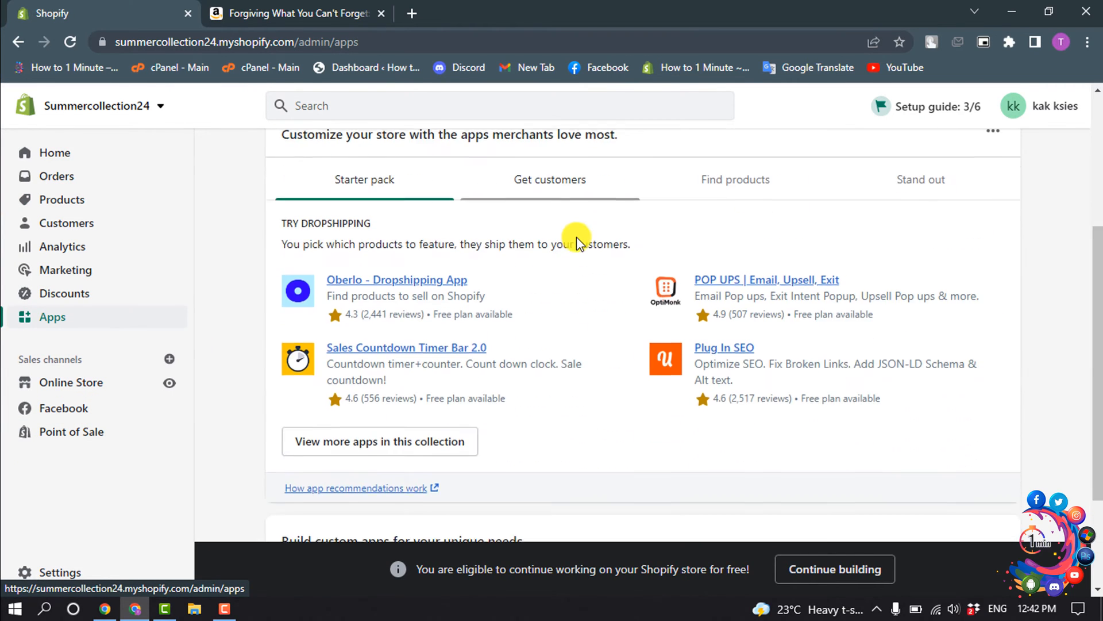
pyautogui.scroll(-3)
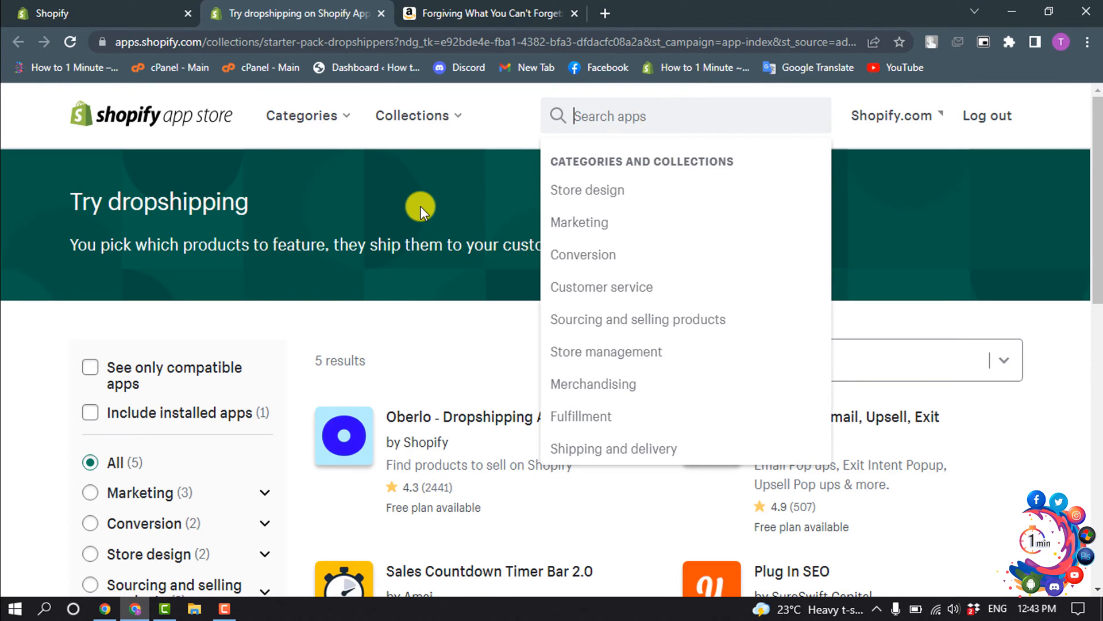
# - Find the Digital Downloads app by Shopify in the App Store search results
pyautogui.write('digital downloads')
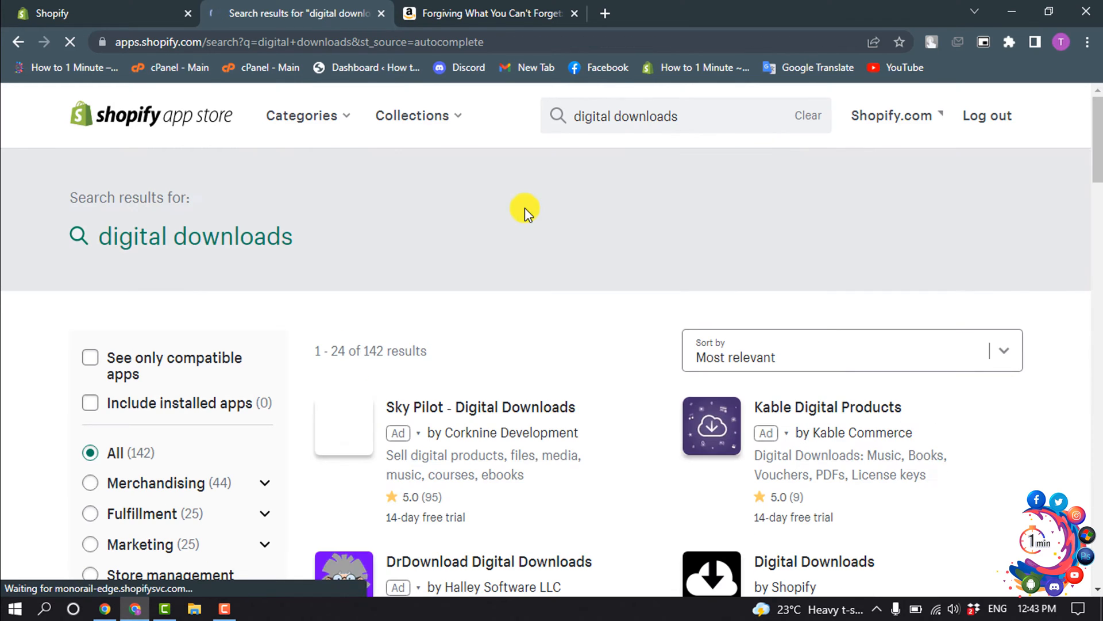
pyautogui.scroll(-3)
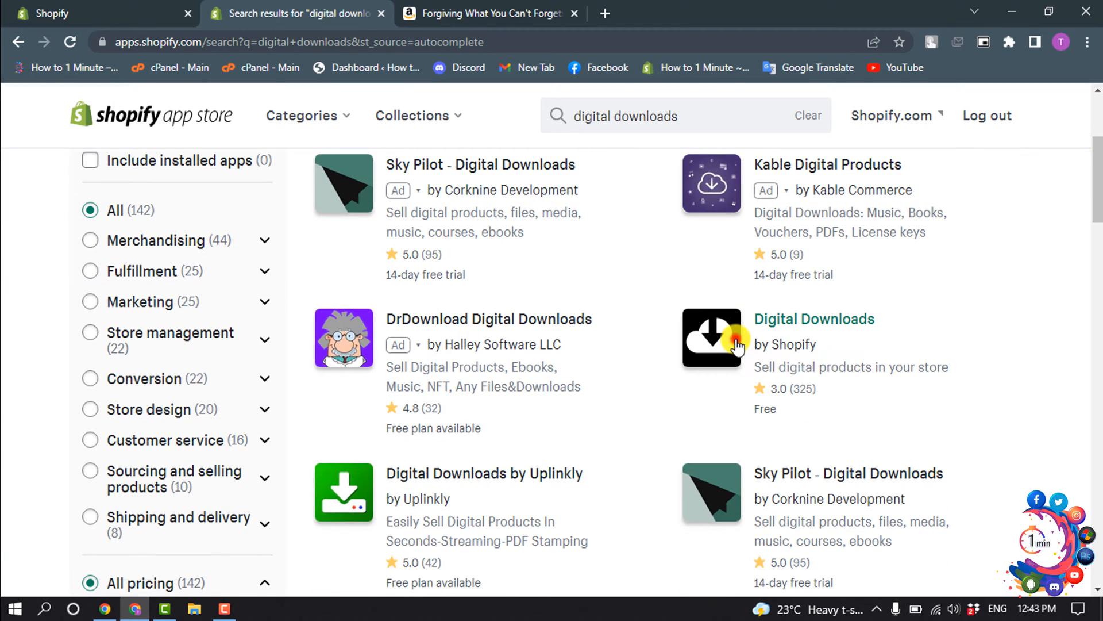
pyautogui.click(814, 319)
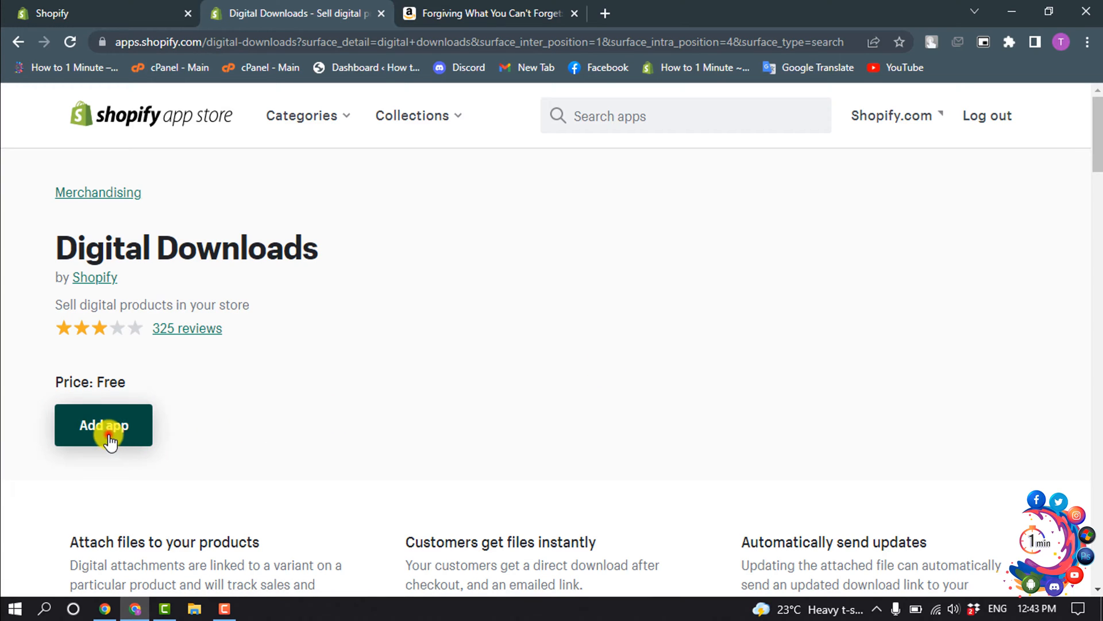
# - Add the Digital Downloads app and approve its installation on the store
pyautogui.click(103, 426)
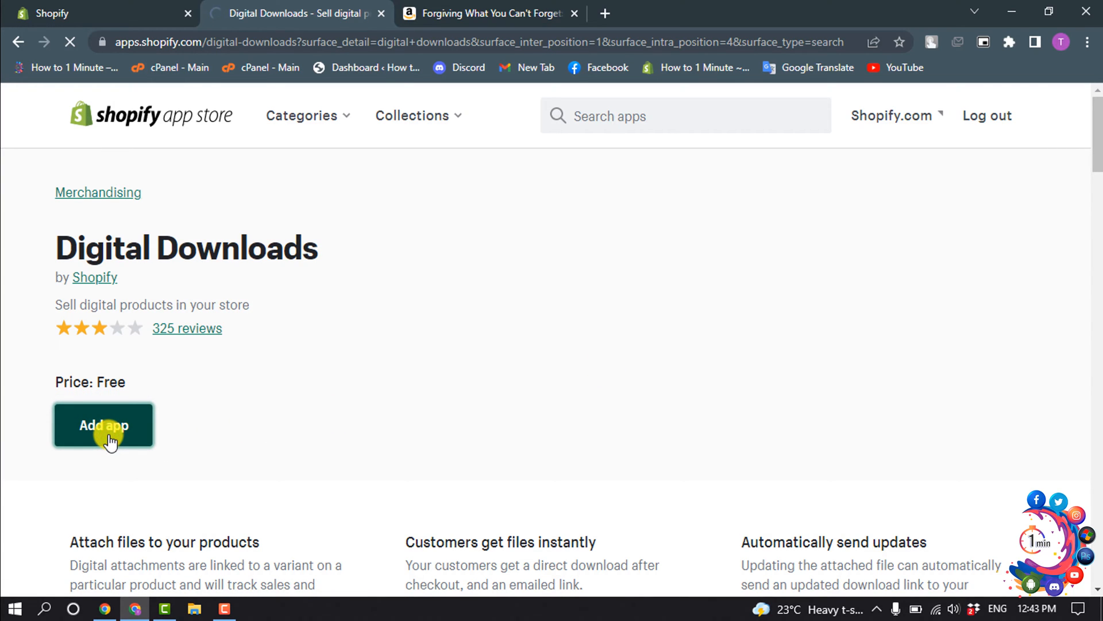
pyautogui.click(103, 425)
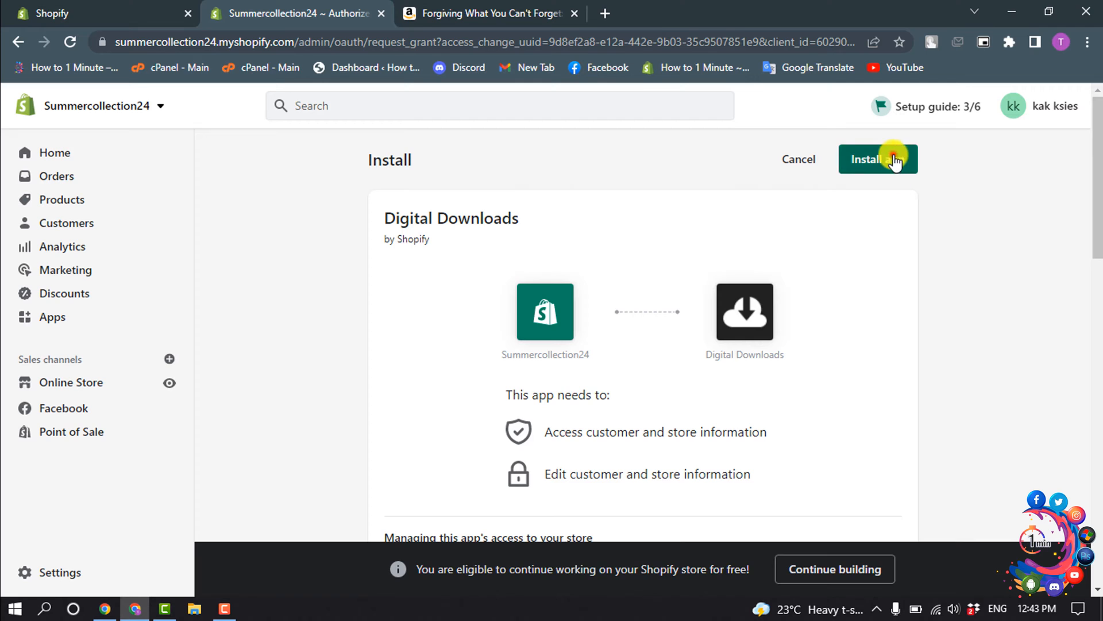
pyautogui.click(877, 158)
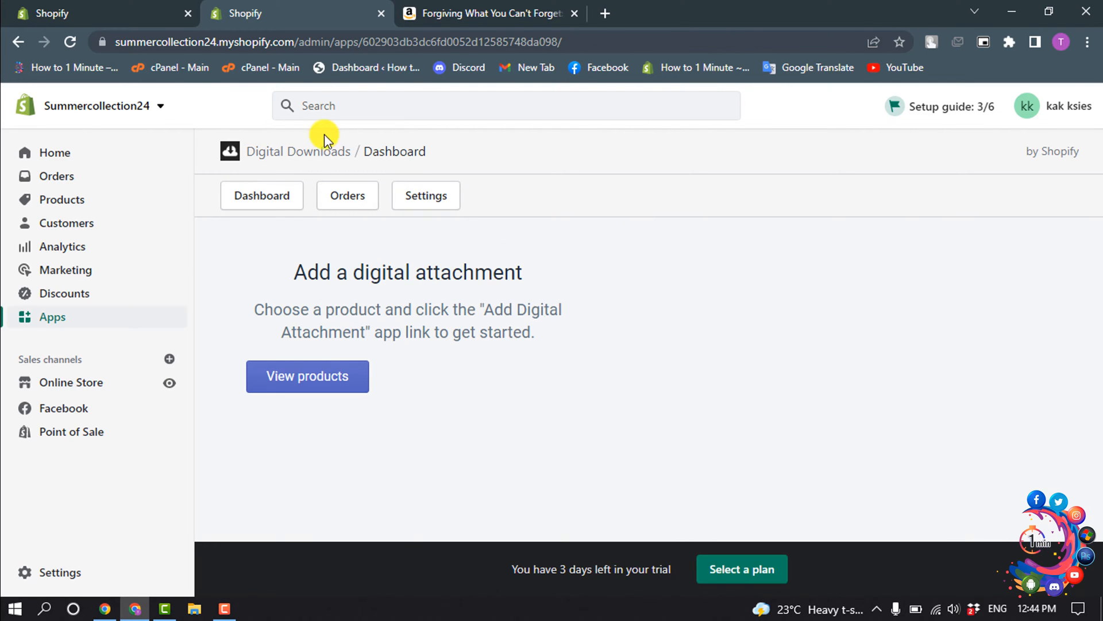
pyautogui.moveTo(50, 199)
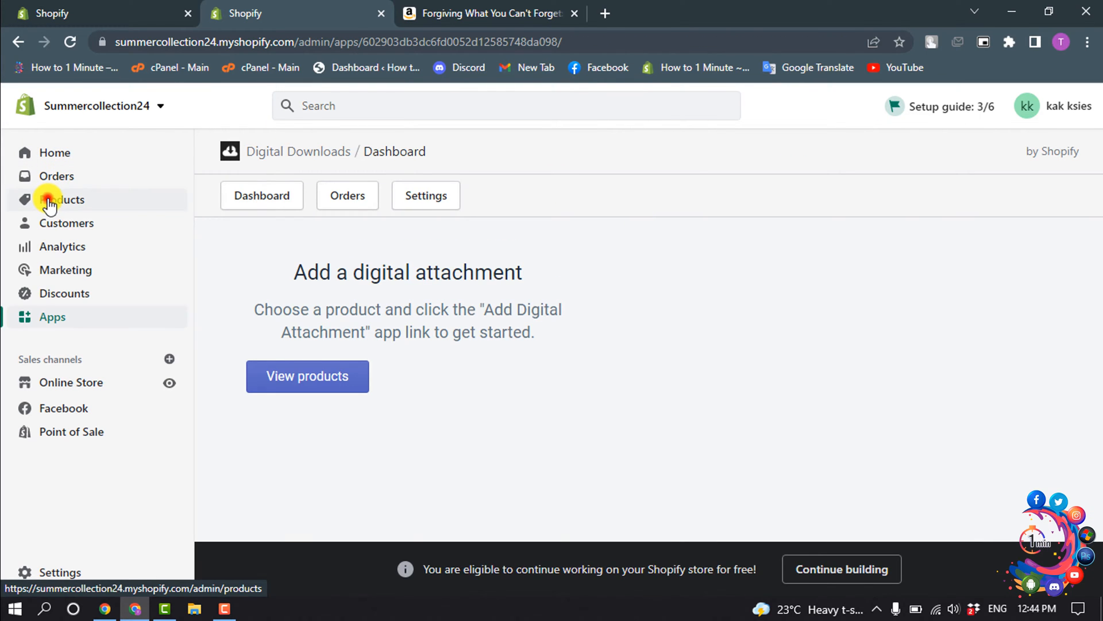
# - From Products, start adding a digital attachment to the ebook via More actions
pyautogui.click(62, 199)
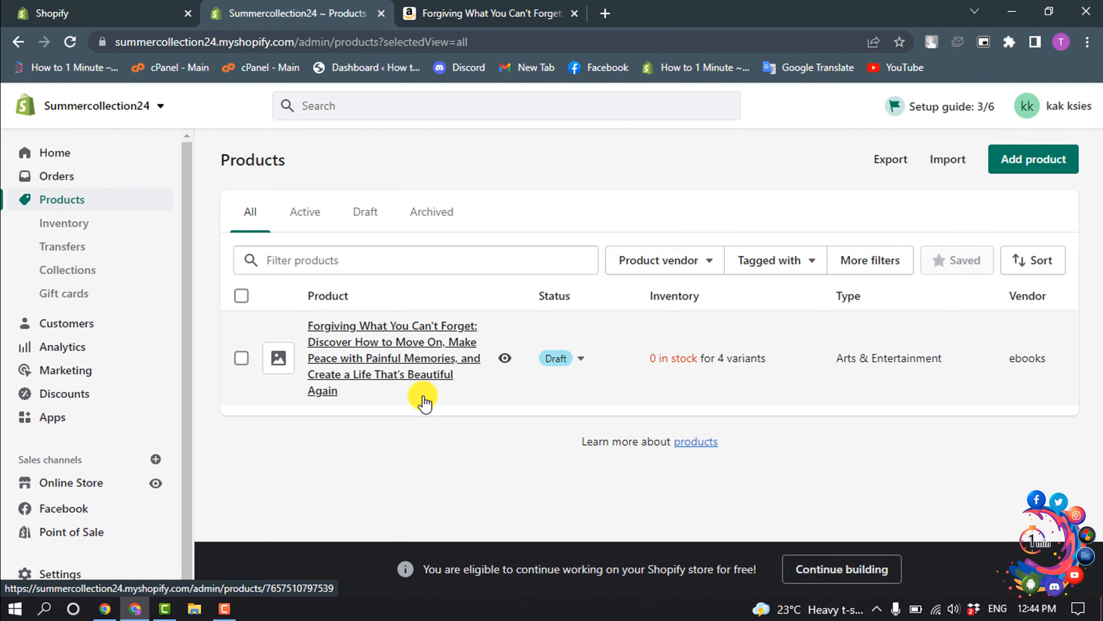
pyautogui.click(392, 357)
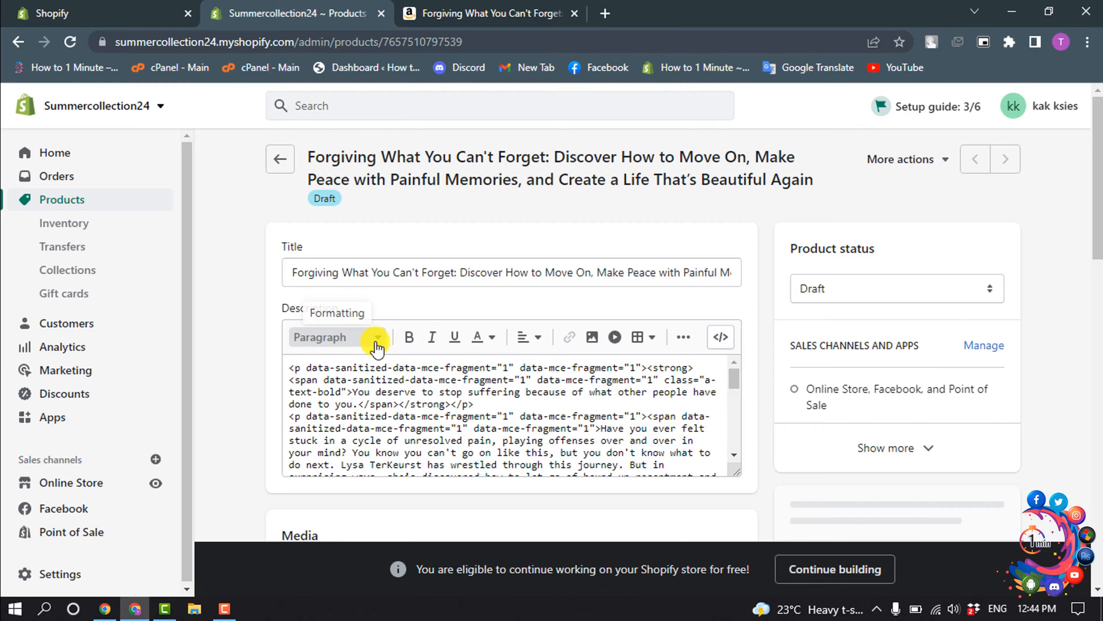
pyautogui.click(719, 337)
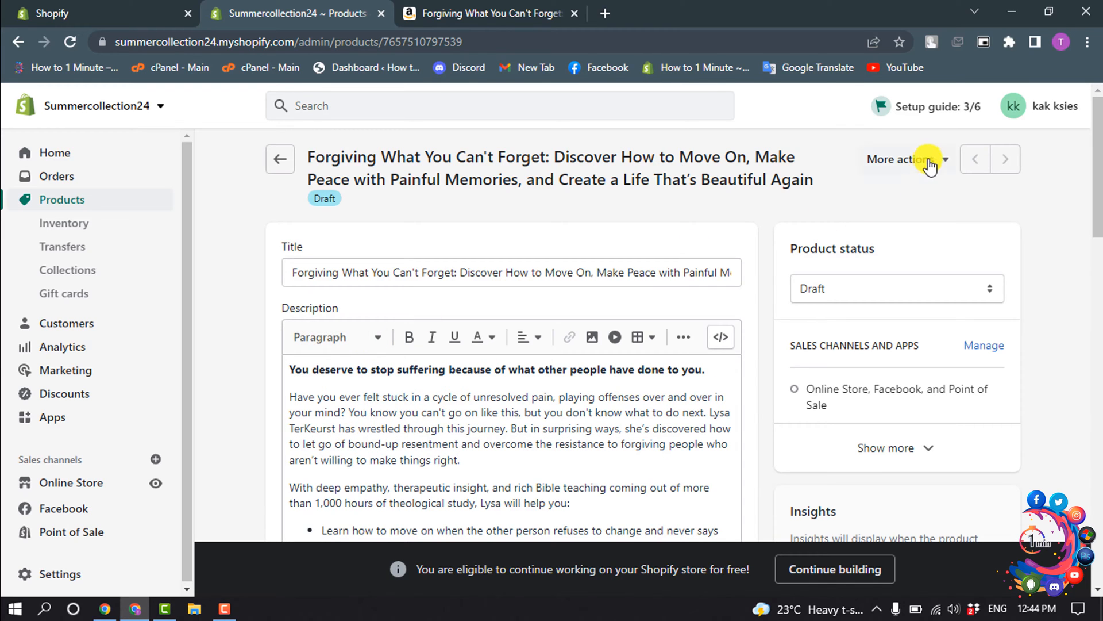
pyautogui.click(905, 159)
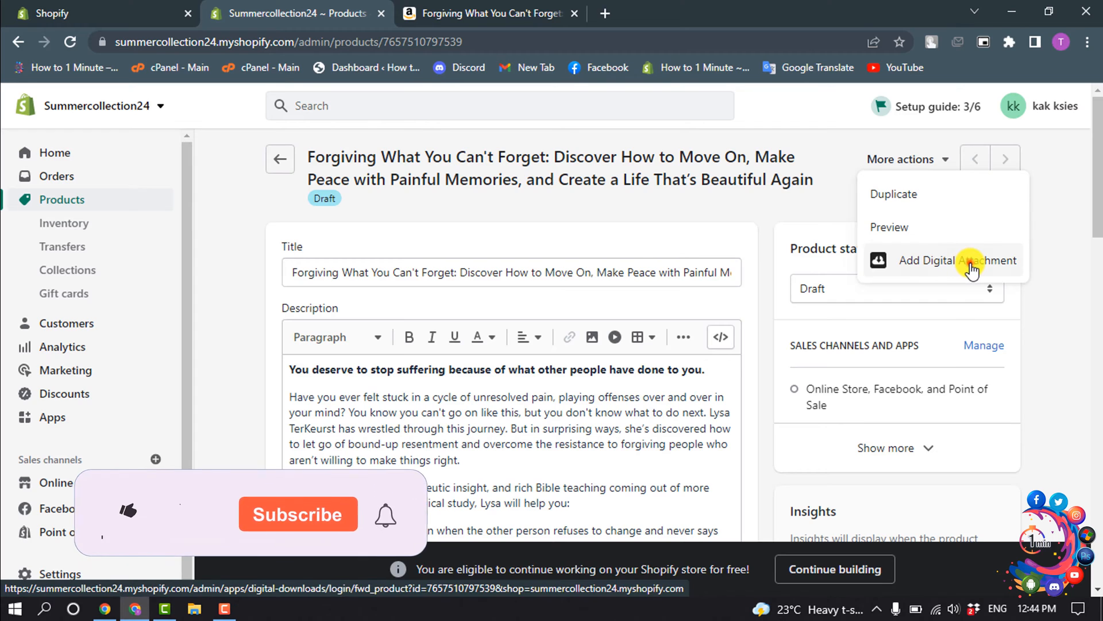
pyautogui.click(957, 261)
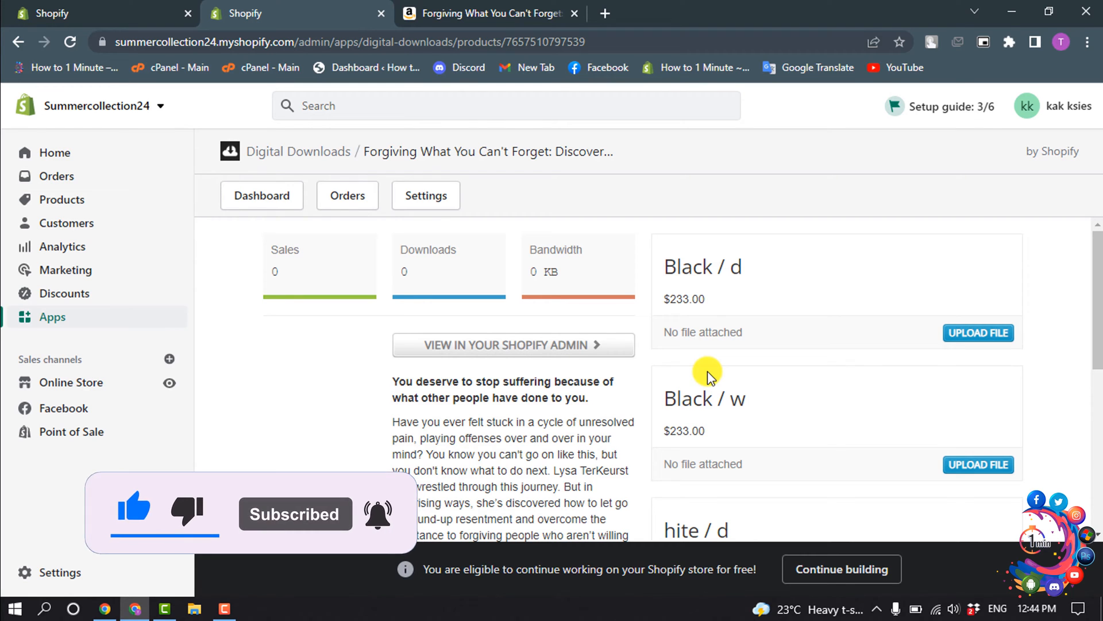
pyautogui.moveTo(710, 338)
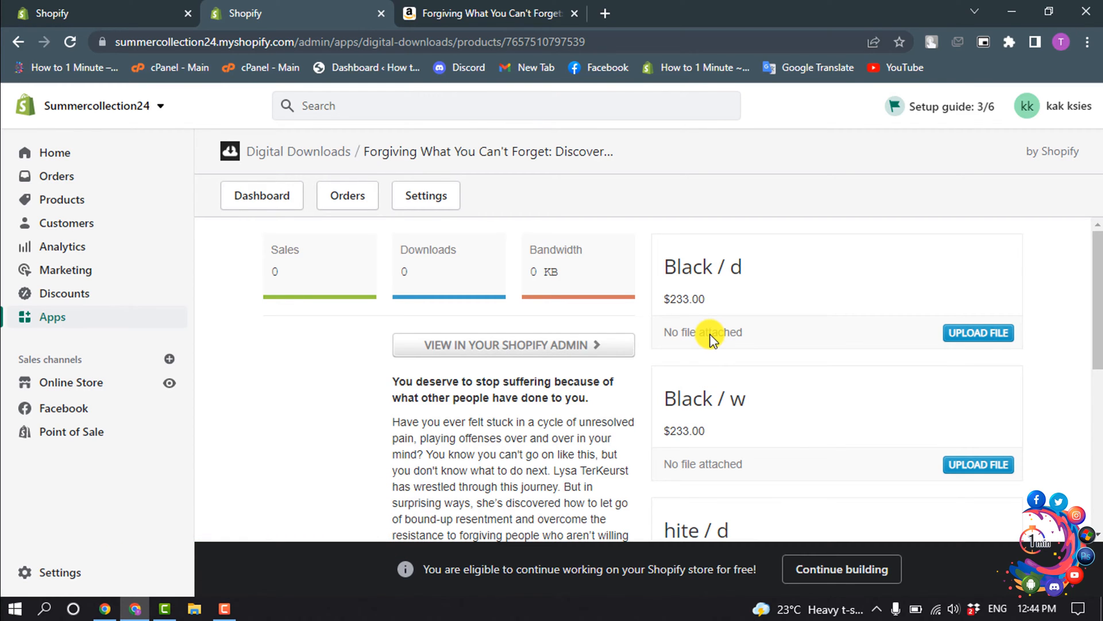
# - Upload the book cover file to the Black / d variant
pyautogui.scroll(-3)
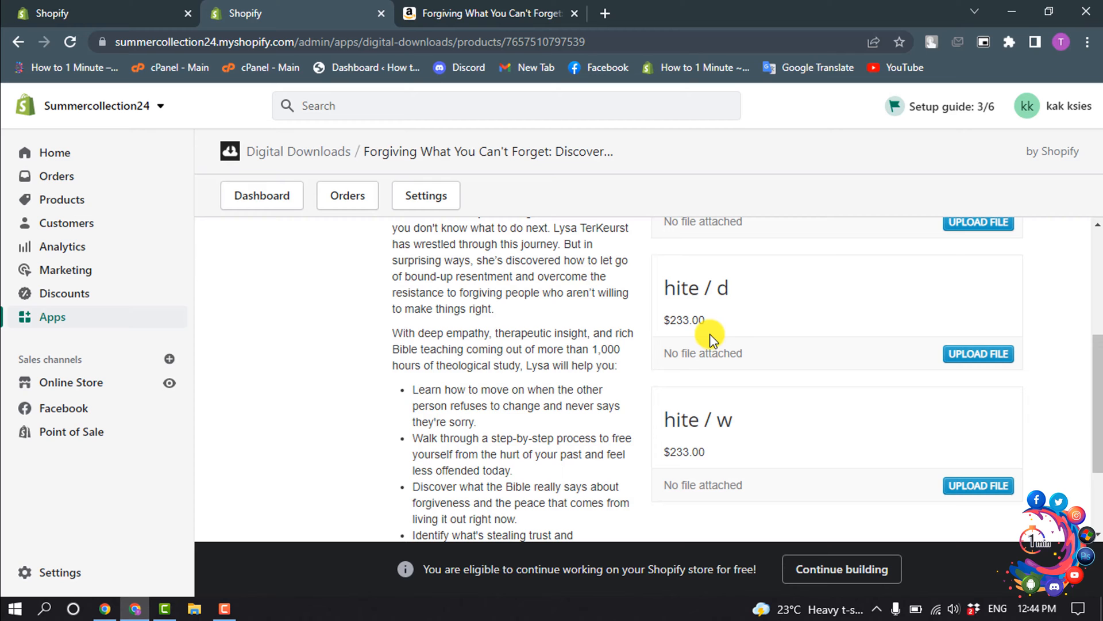
pyautogui.moveTo(679, 371)
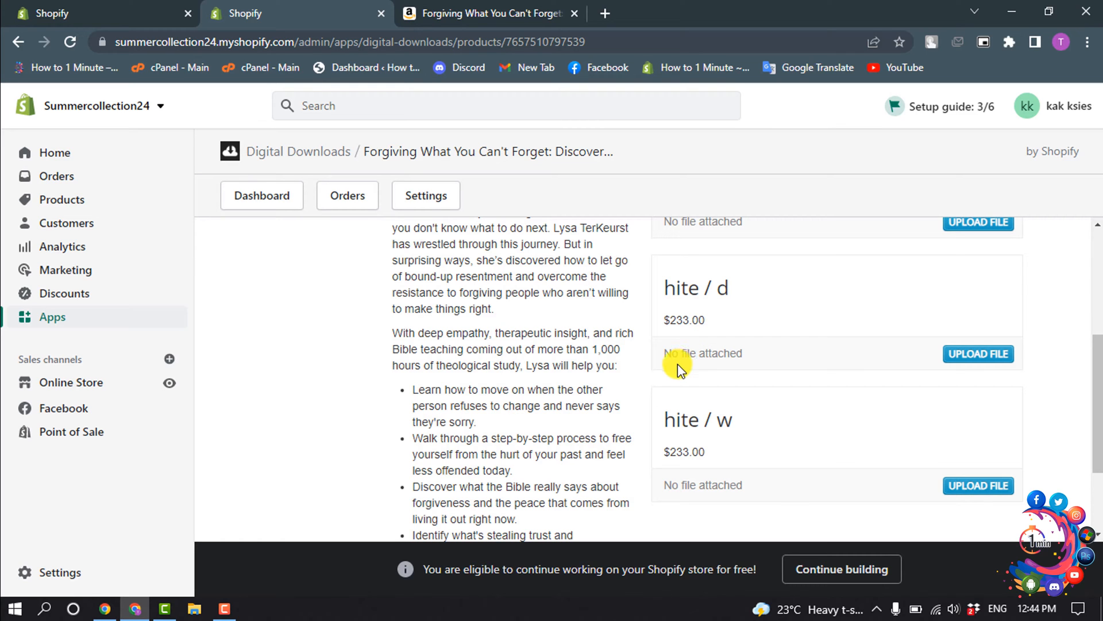
pyautogui.scroll(3)
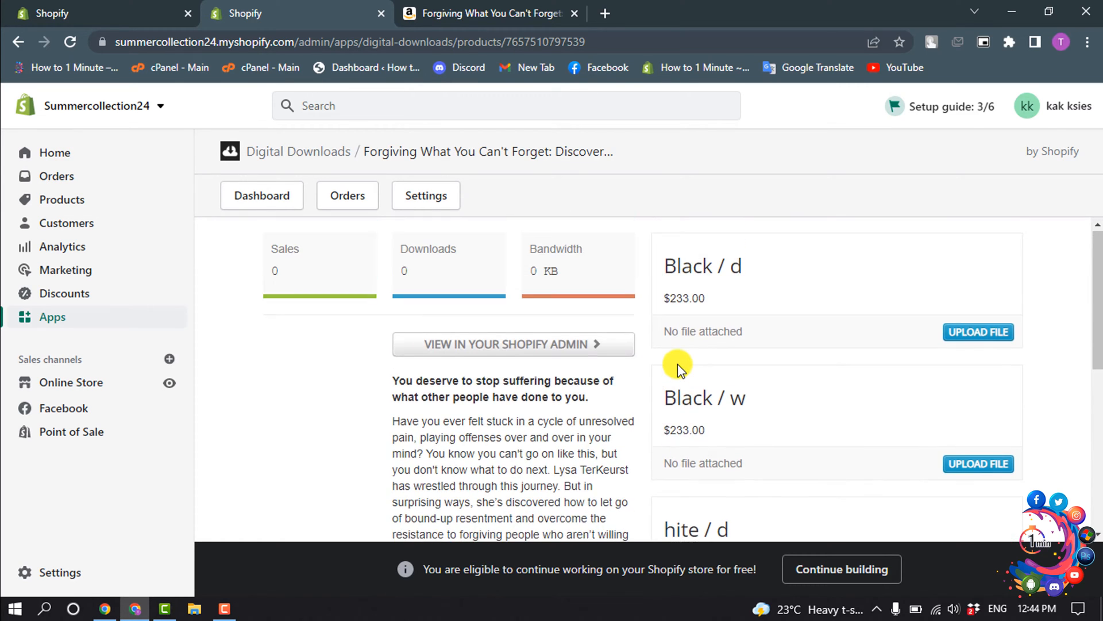
pyautogui.scroll(-3)
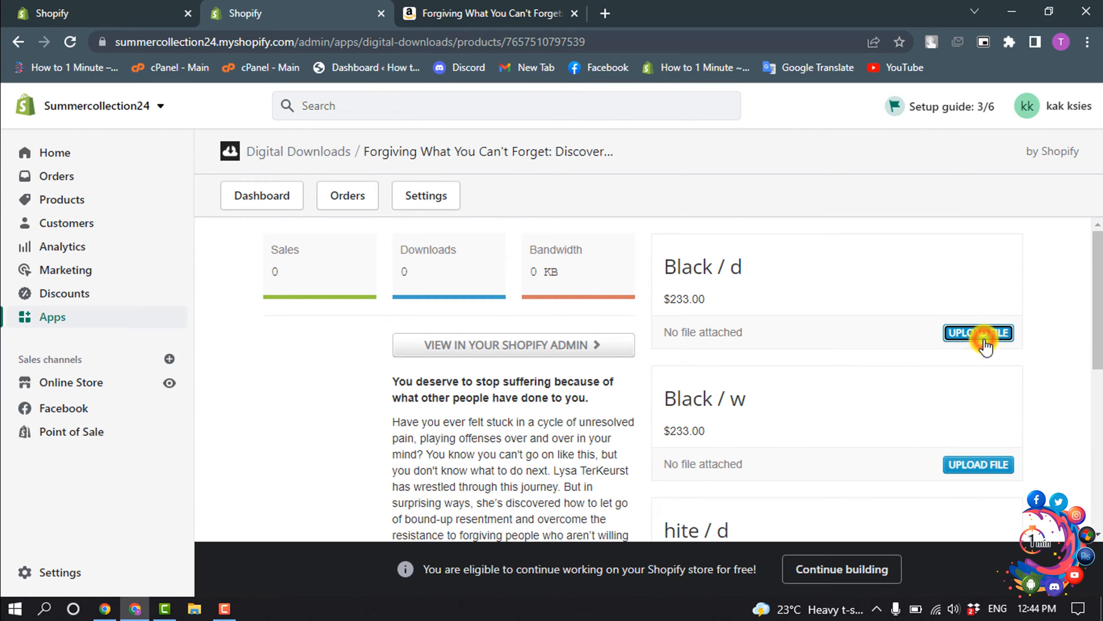
pyautogui.click(978, 333)
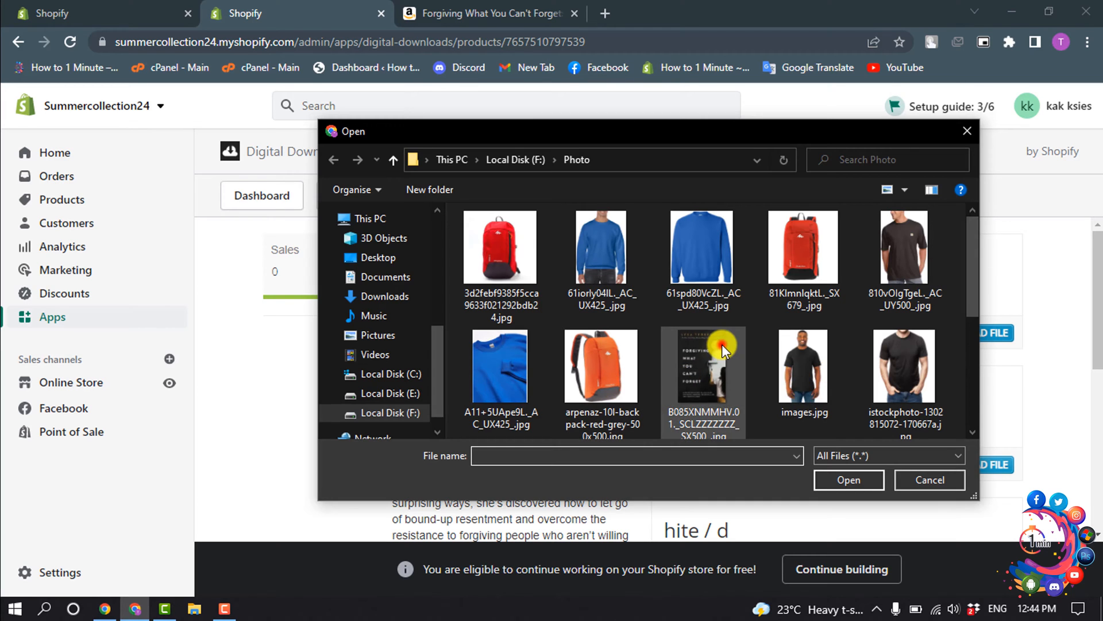
pyautogui.click(928, 479)
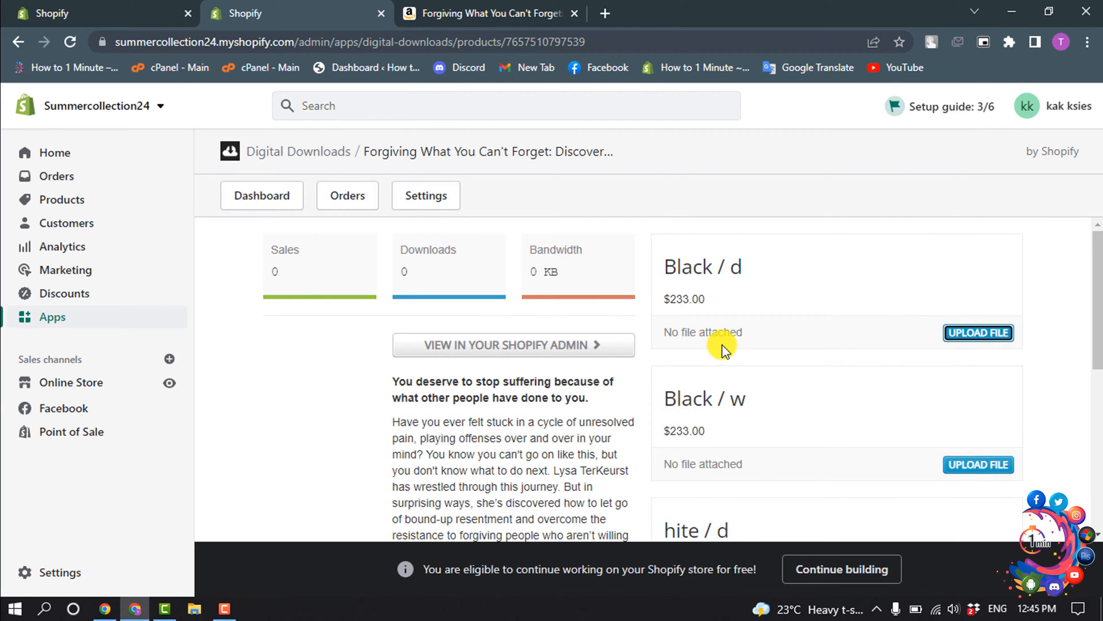
pyautogui.click(978, 332)
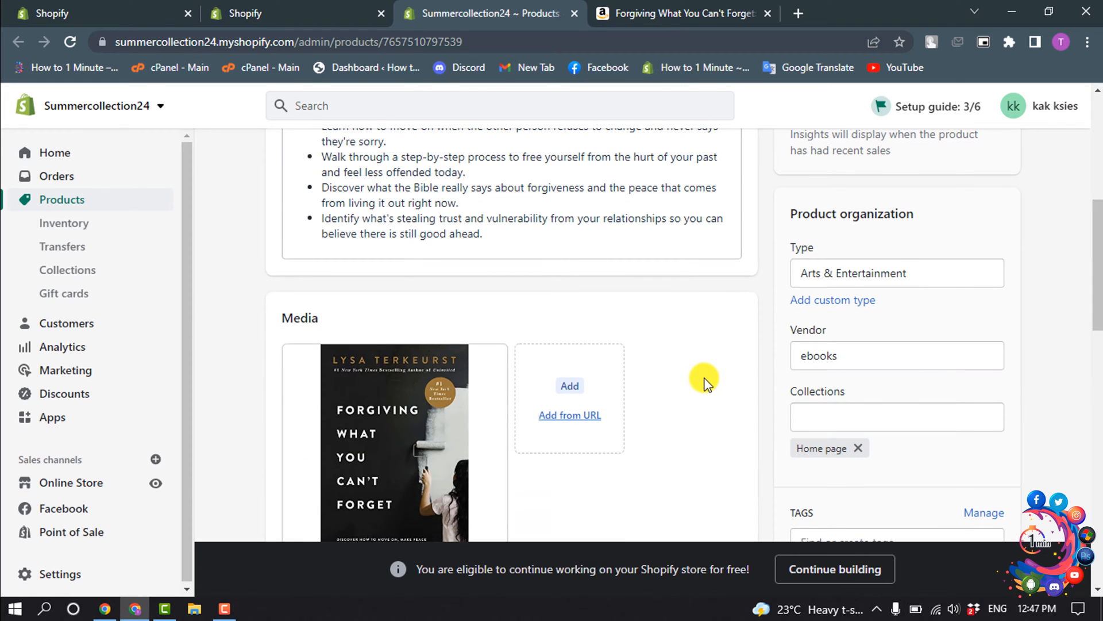
# - Set the ebook's product status from Draft to Active
pyautogui.scroll(3)
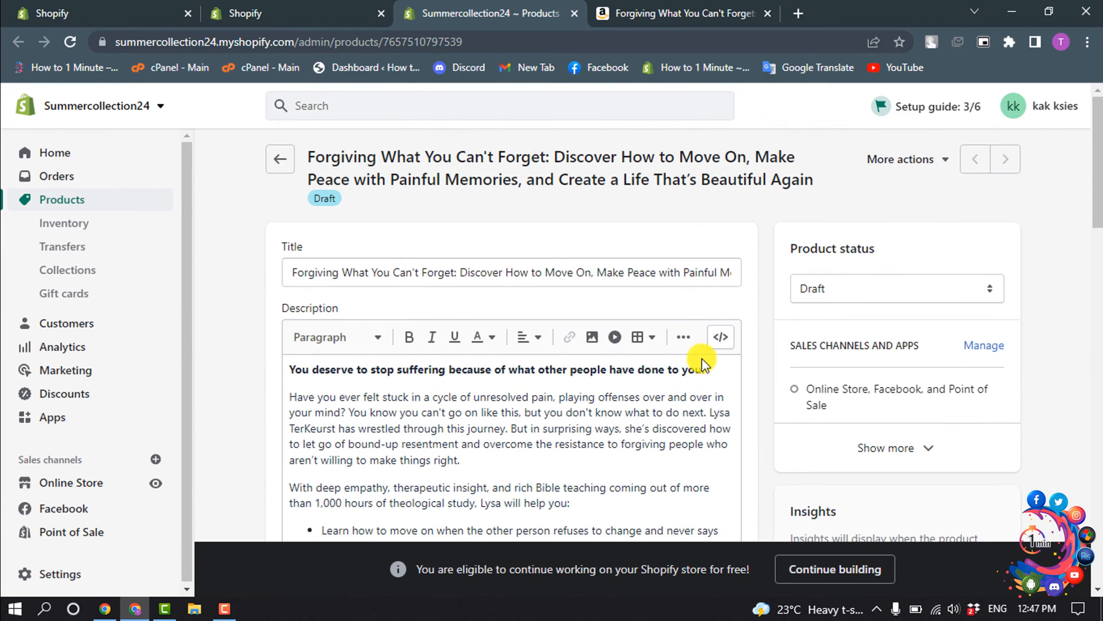
pyautogui.click(896, 287)
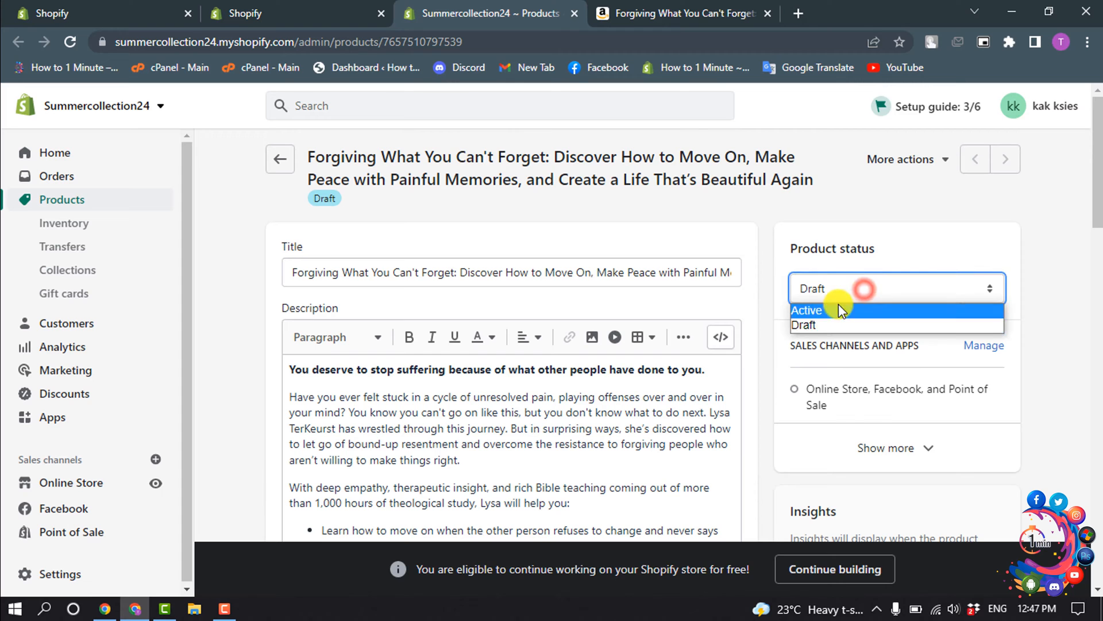
pyautogui.click(806, 309)
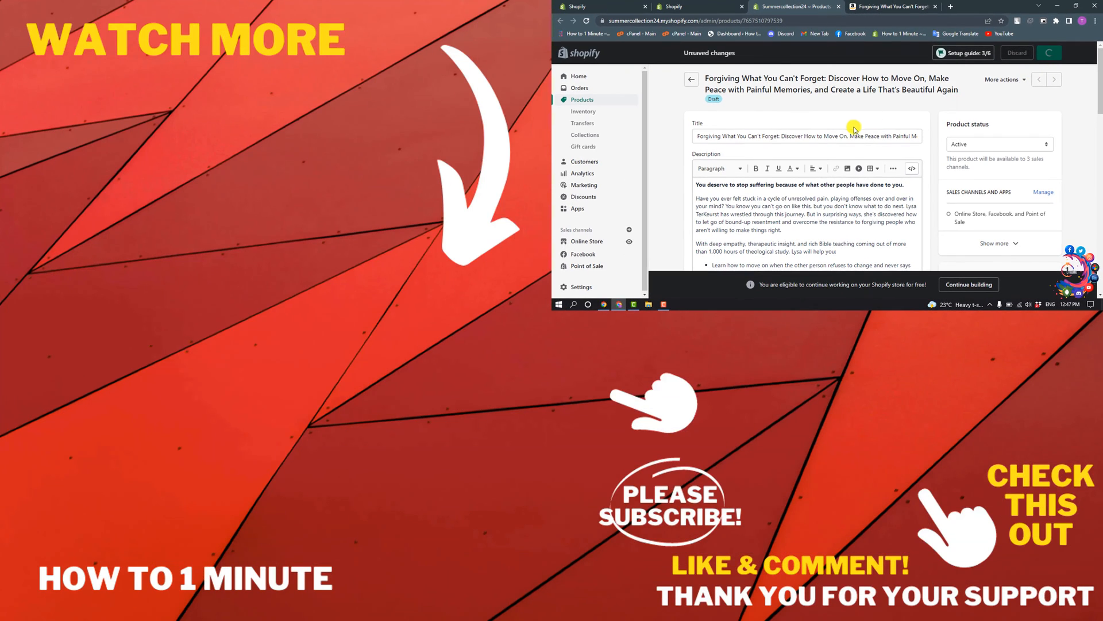
# - Save the ebook as an Active product published to its sales channels
pyautogui.click(1048, 51)
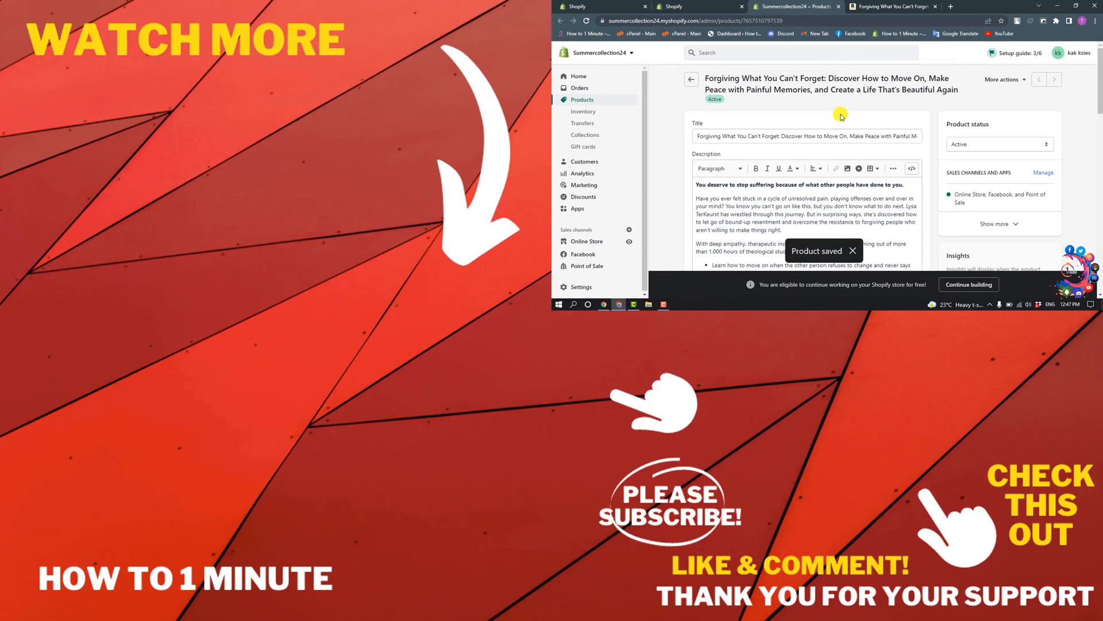
pyautogui.moveTo(841, 115)
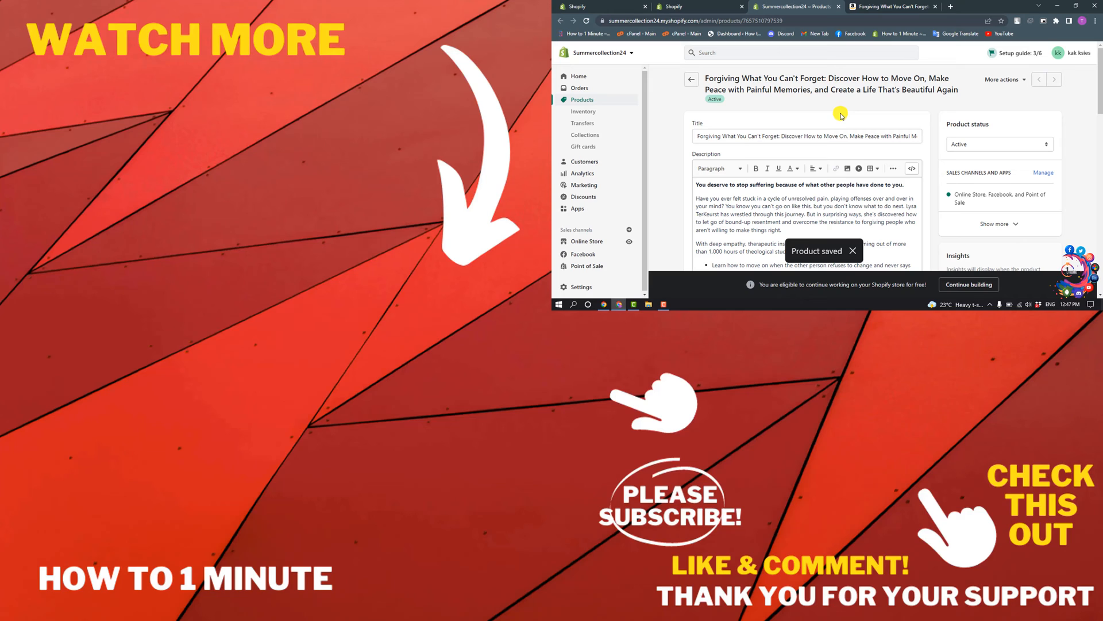